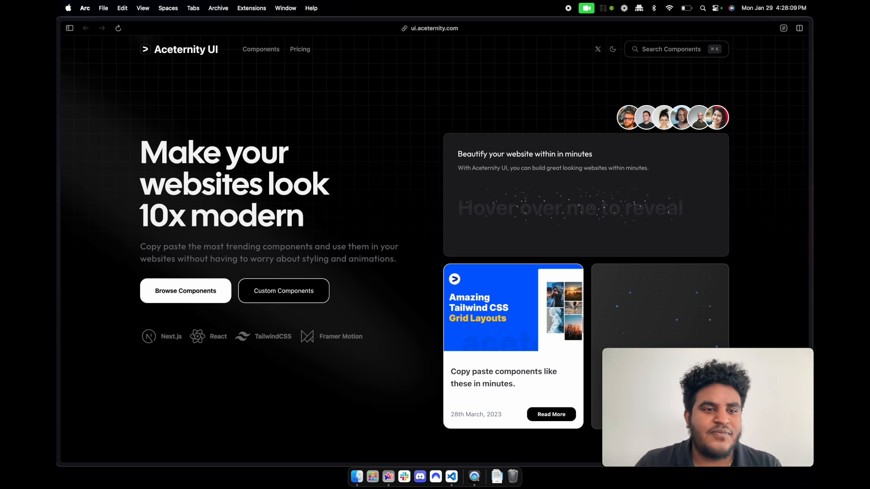
mouse_move(368, 81)
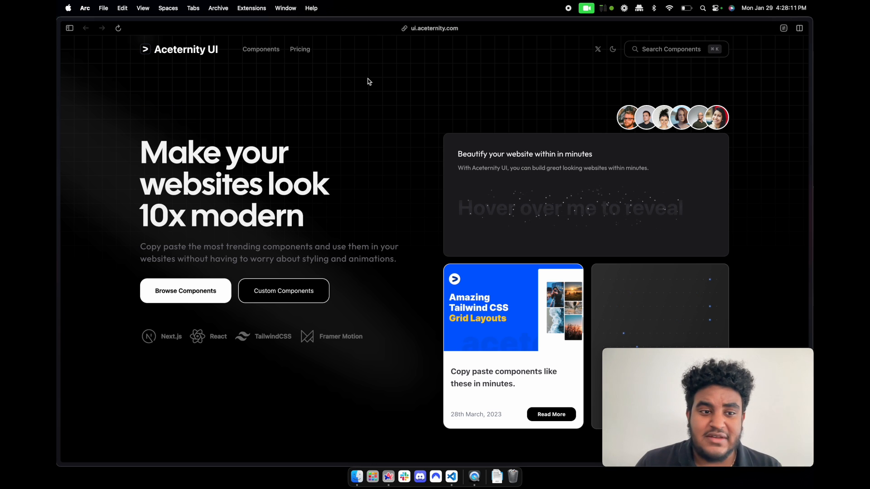
Open the Components catalog listing 3D Card Effect, 3D Animated Pin and Hero Parallax.
left_click(260, 49)
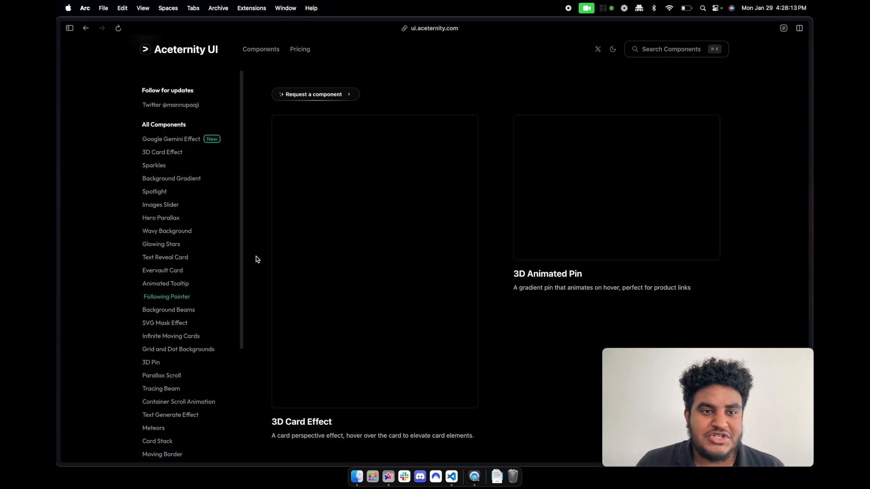
scroll("down", 3)
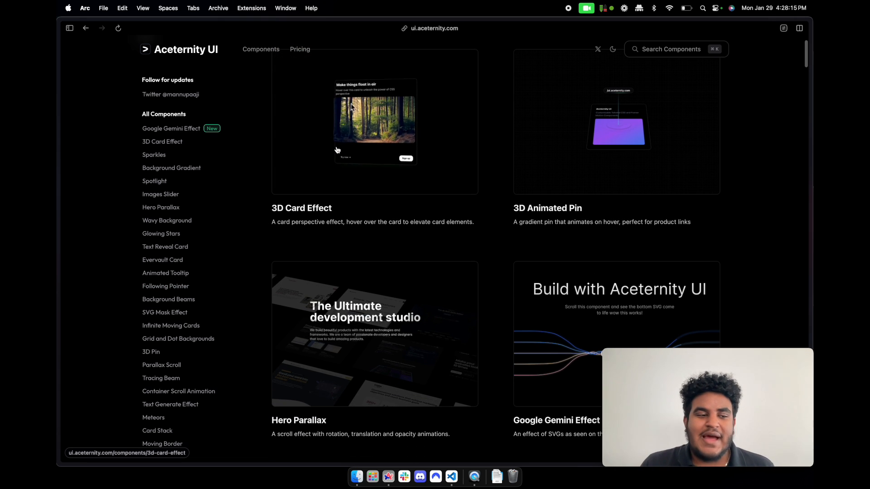
mouse_move(399, 134)
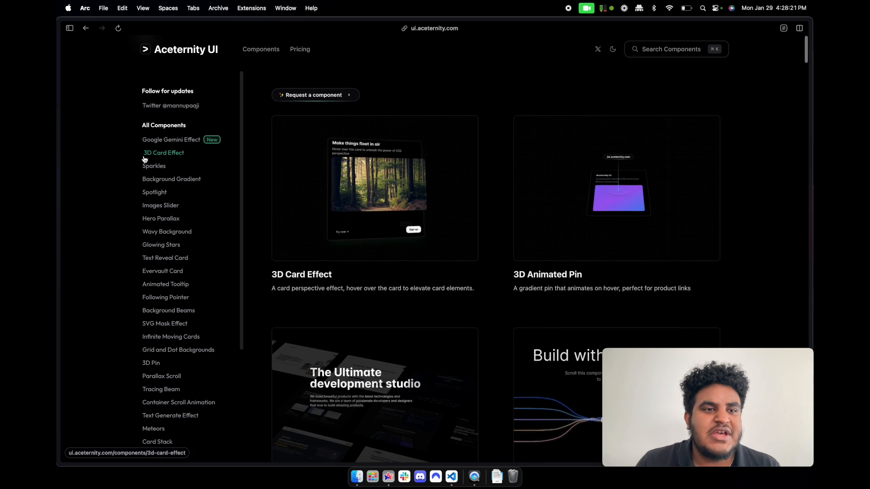
Open the 3D Card Effect page and scroll through its installation steps.
left_click(163, 152)
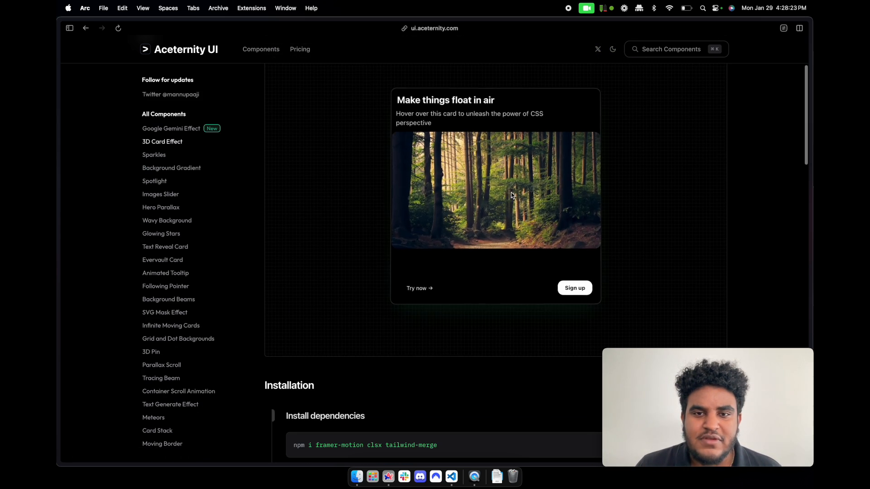
mouse_move(349, 115)
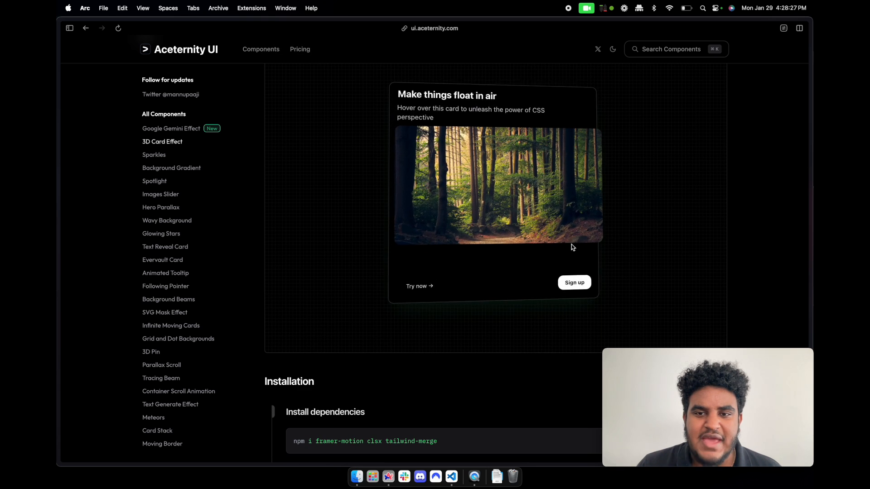
mouse_move(527, 105)
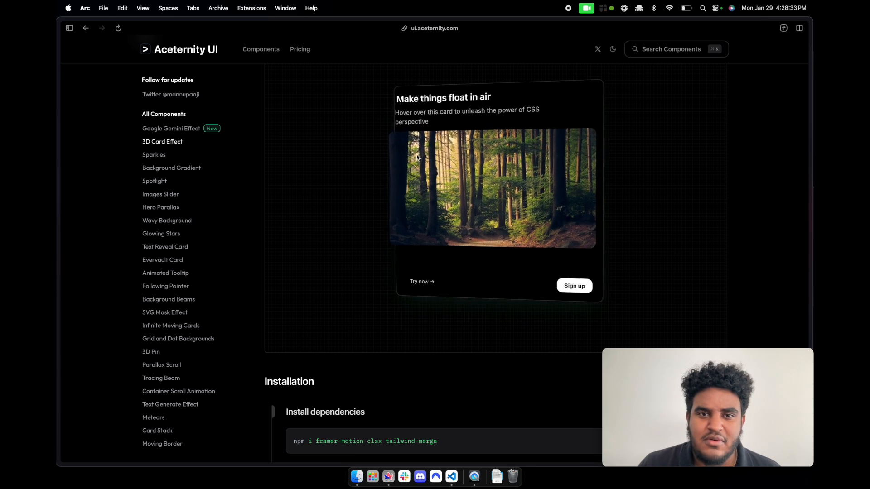
scroll("down", 3)
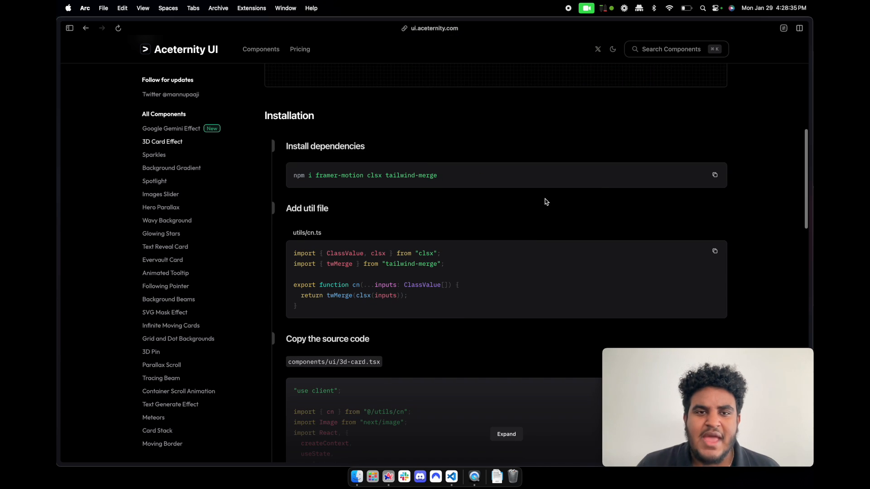
scroll("down", 3)
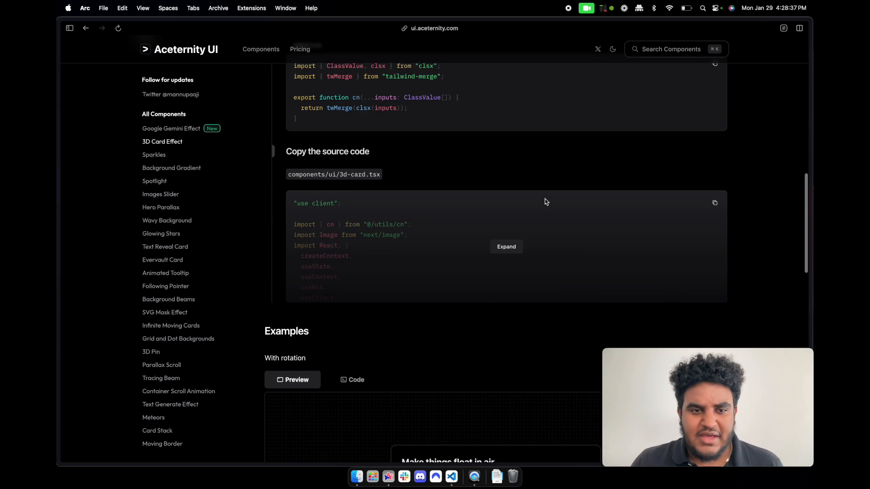
Expand the full 3D card source code and scroll through it.
left_click(506, 246)
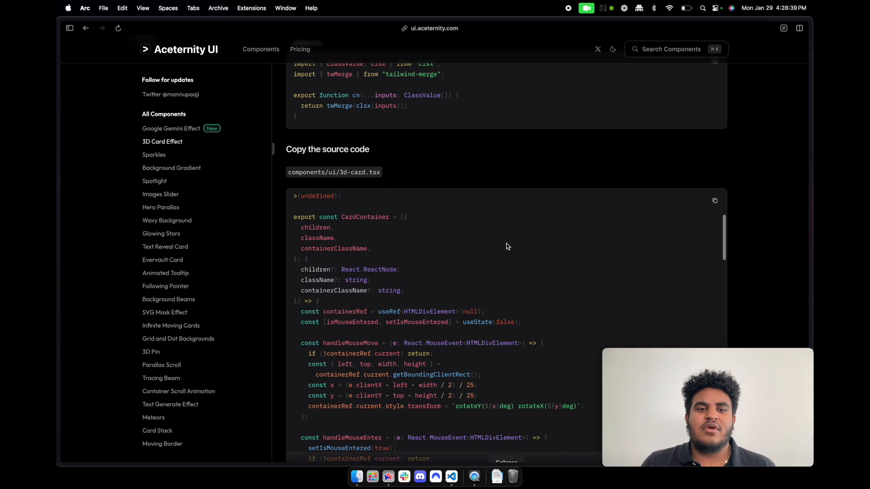
scroll("down", 3)
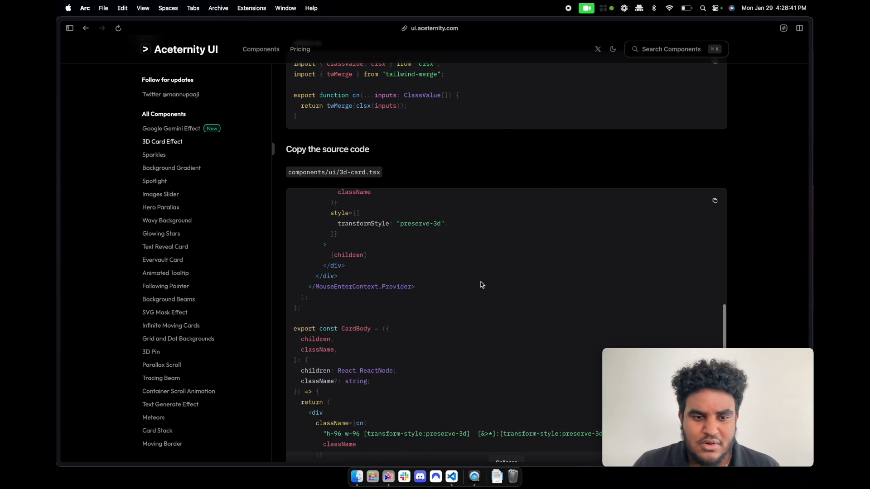
scroll("down", 3)
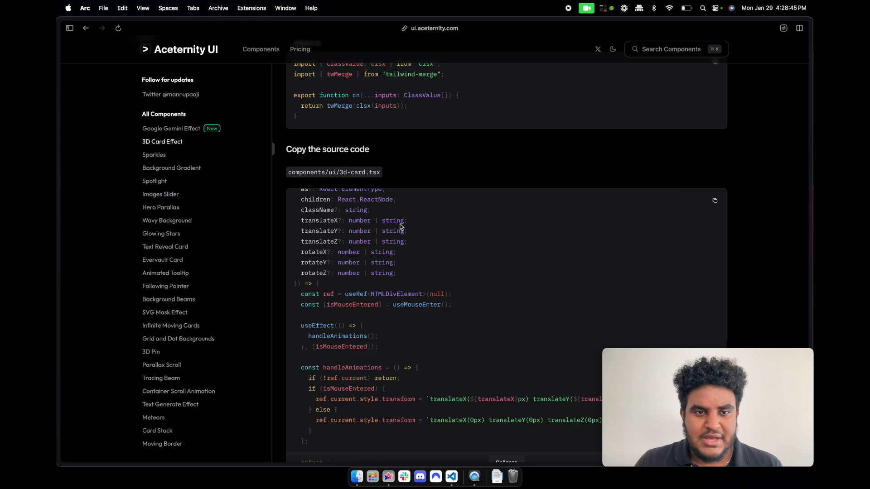
scroll("down", 3)
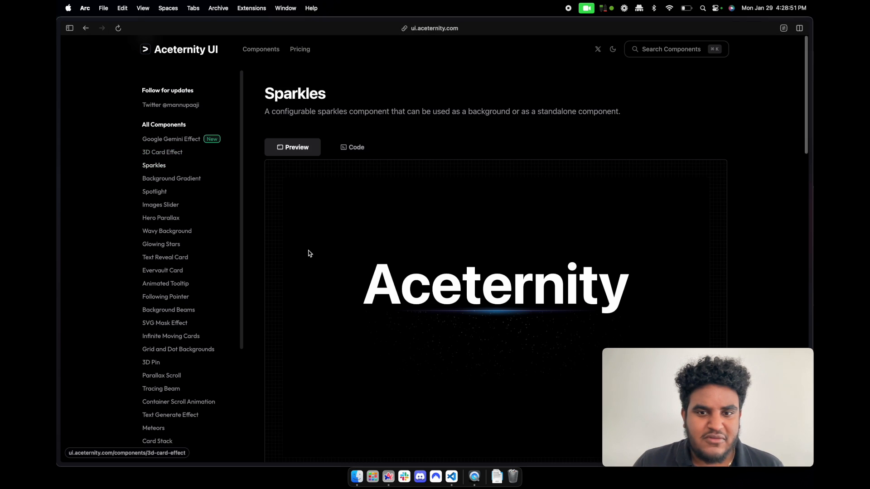
Open Background Gradient and view the code behind its demo.
scroll("down", 3)
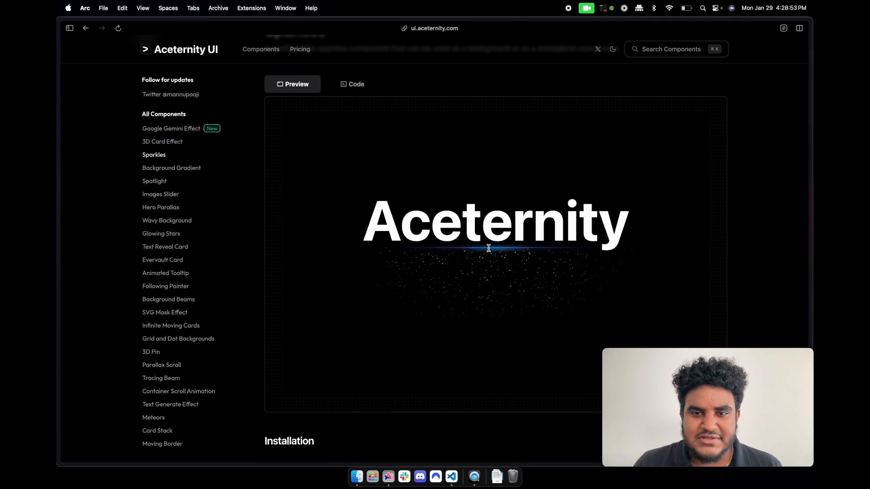
left_click(171, 178)
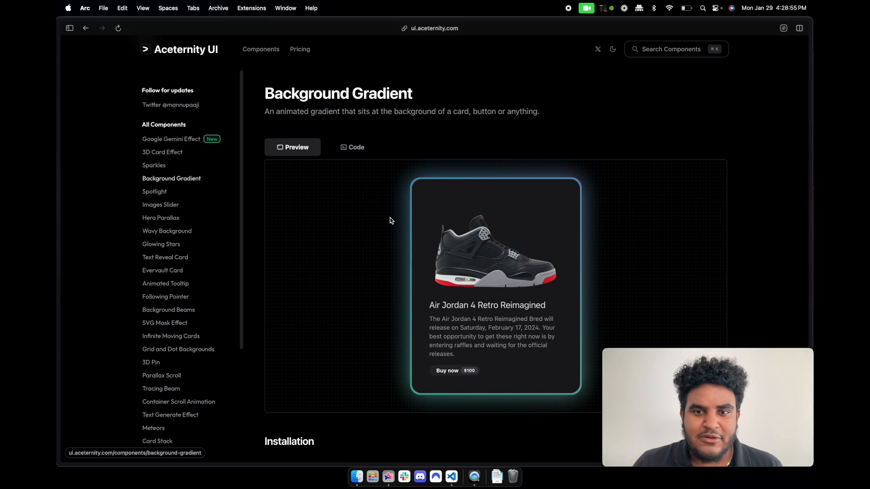
scroll("down", 3)
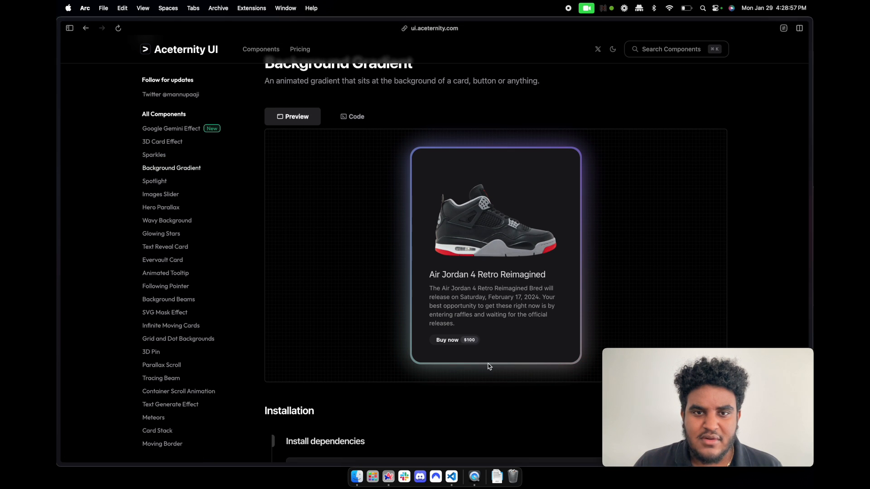
left_click(351, 105)
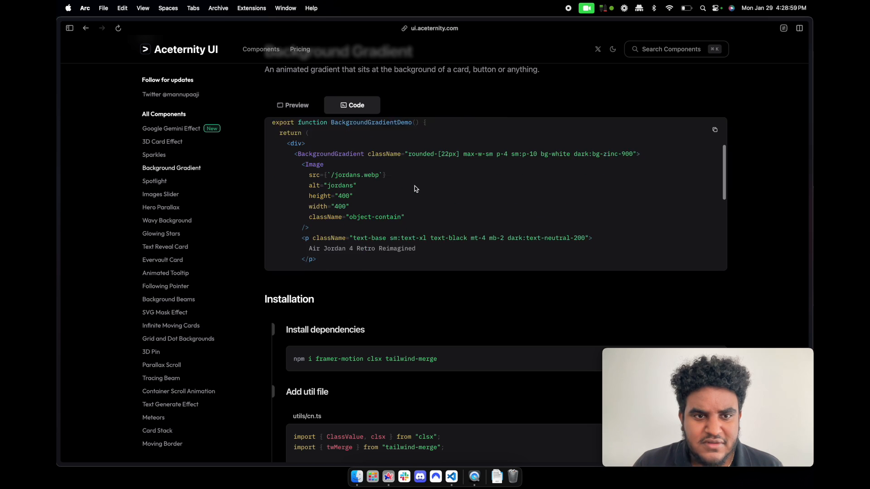
scroll("down", 3)
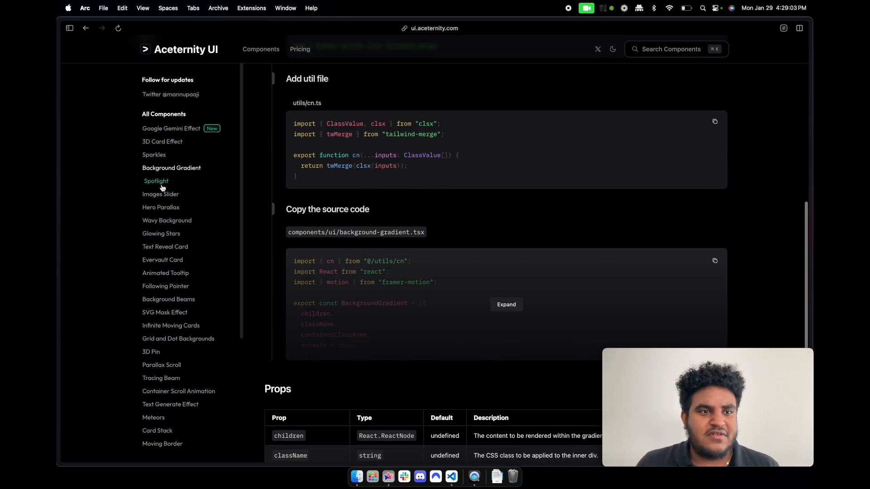
Browse the Spotlight and Images Slider component pages.
left_click(156, 180)
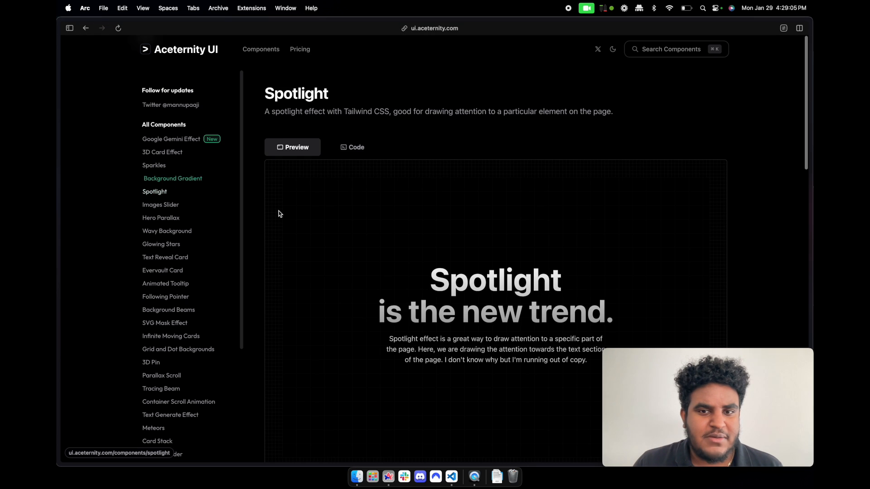
scroll("down", 3)
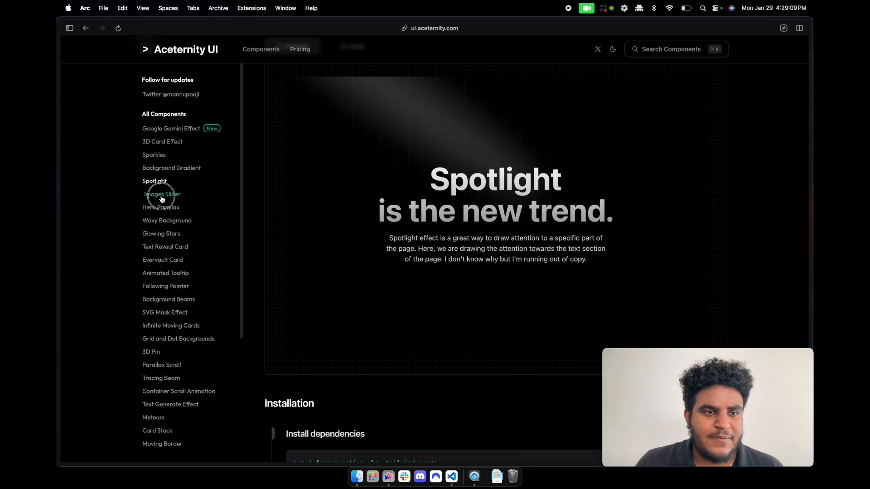
left_click(161, 194)
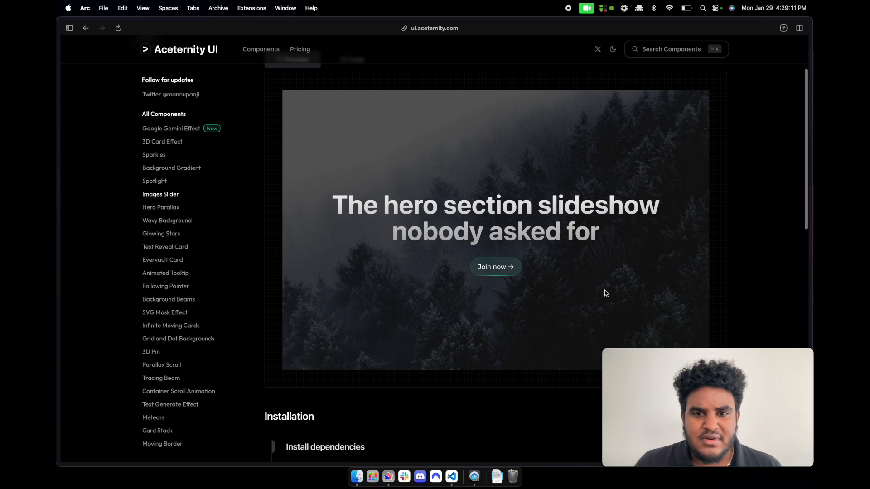
scroll("down", 3)
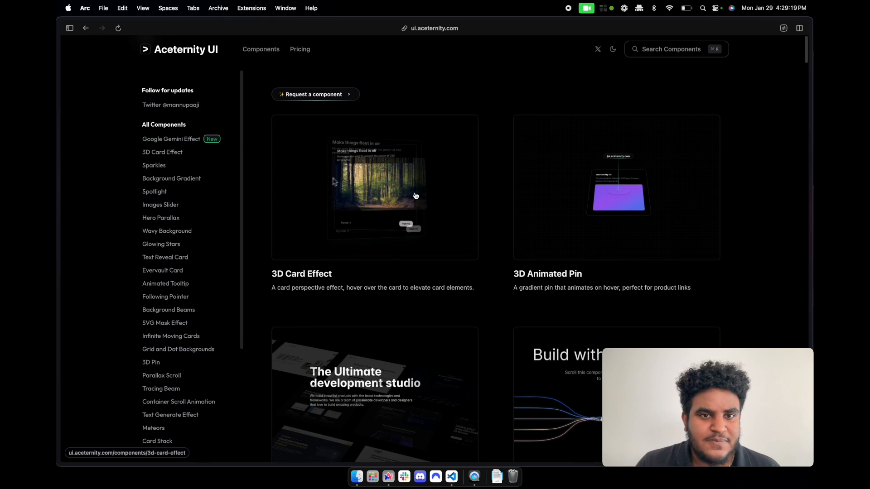
Open Tracing Beam and scroll through its preview and installation code.
left_click(161, 388)
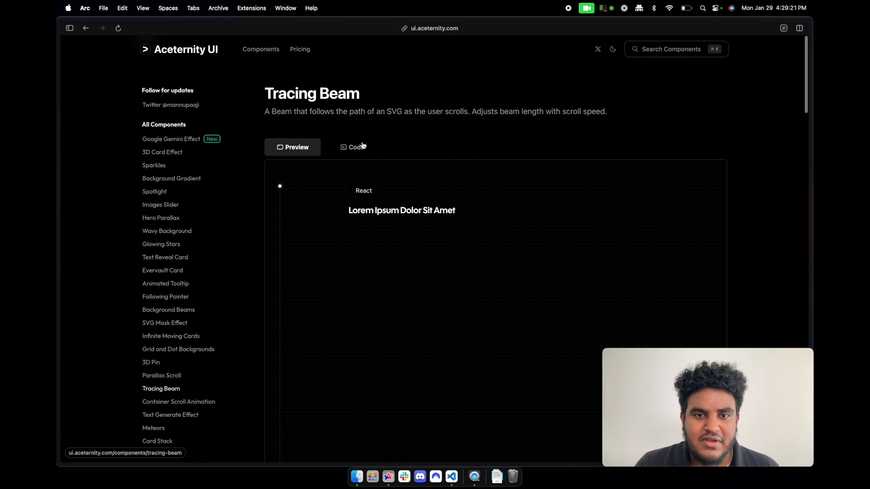
scroll("down", 3)
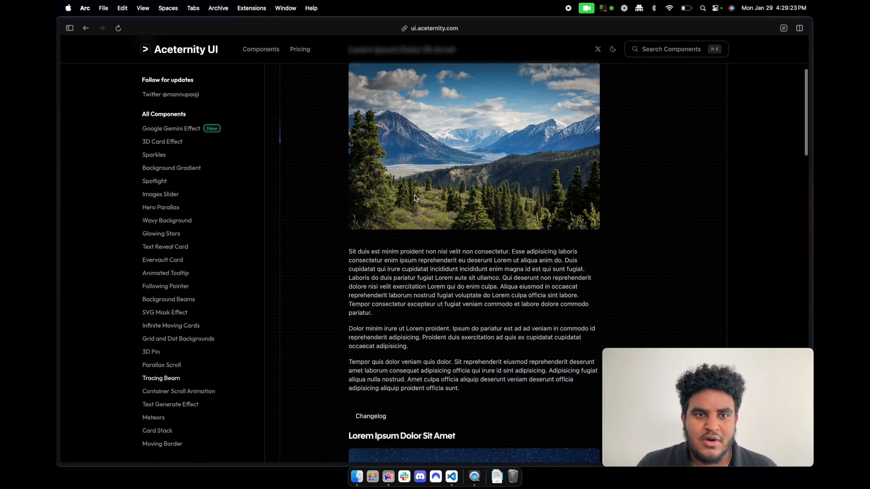
scroll("down", 3)
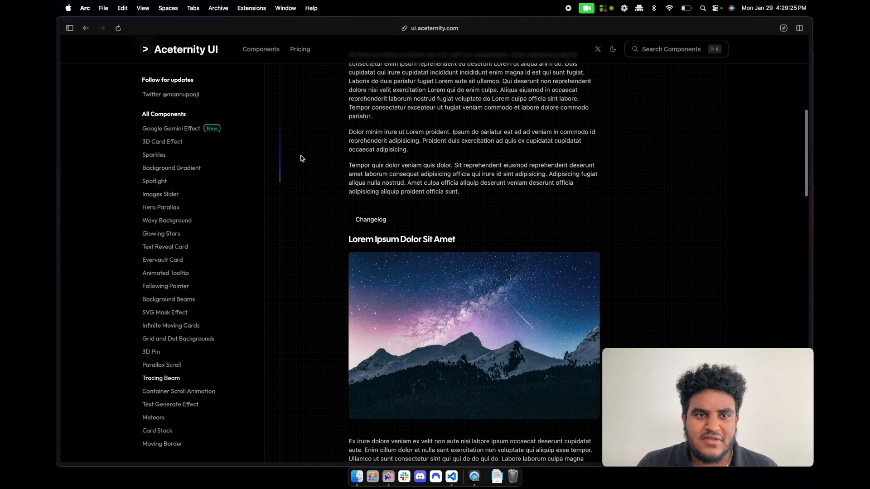
scroll("down", 3)
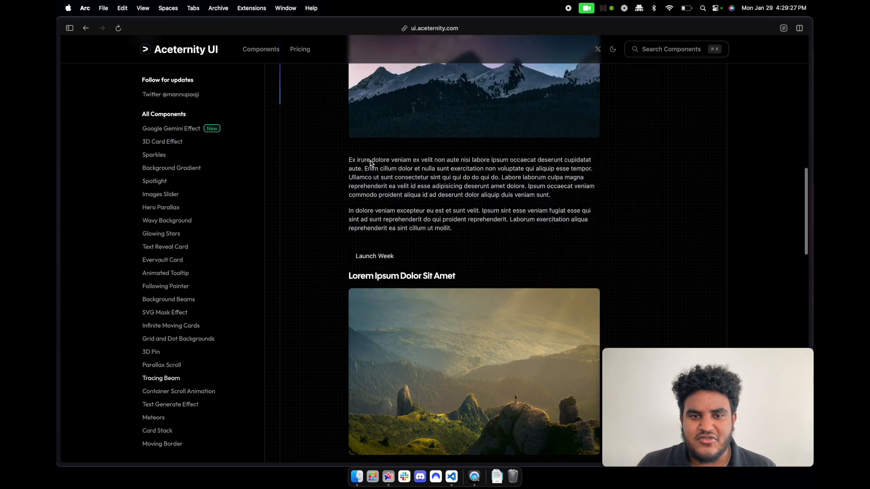
scroll("down", 3)
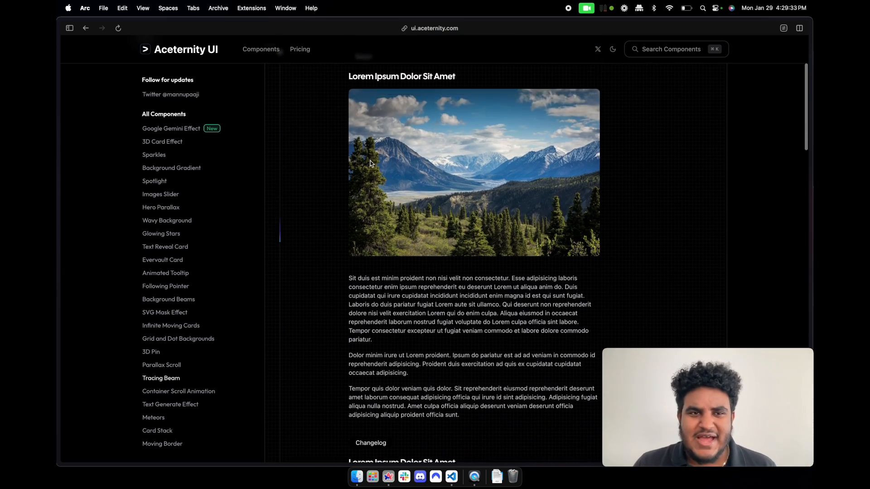
scroll("down", 3)
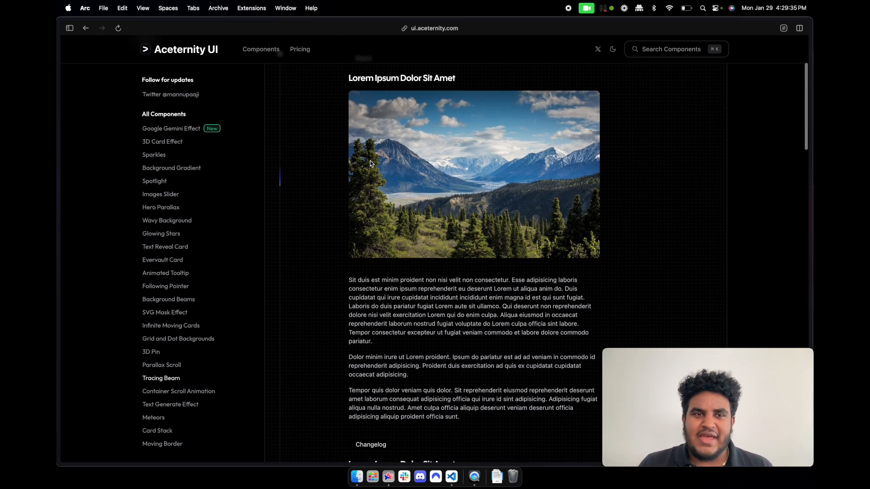
scroll("down", 3)
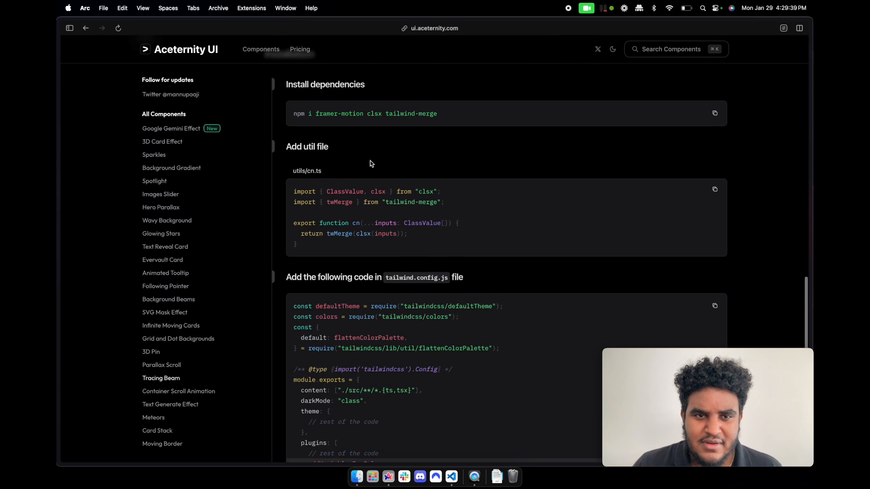
scroll("down", 3)
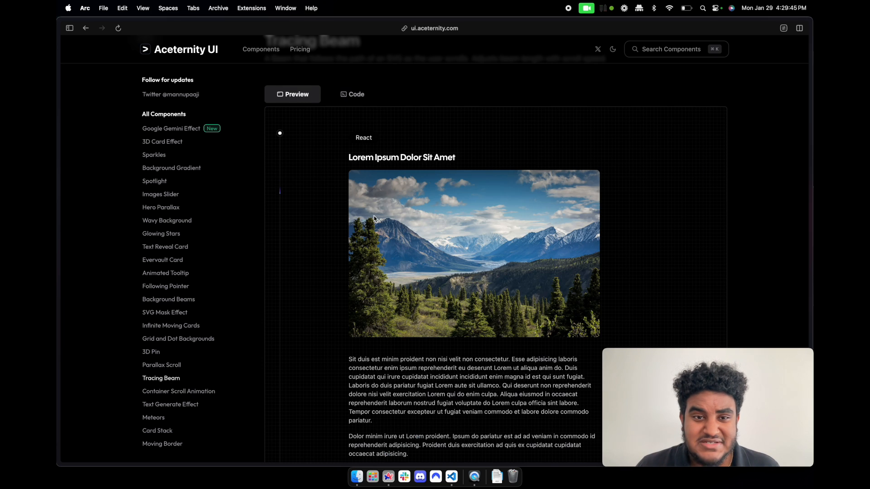
scroll("down", 3)
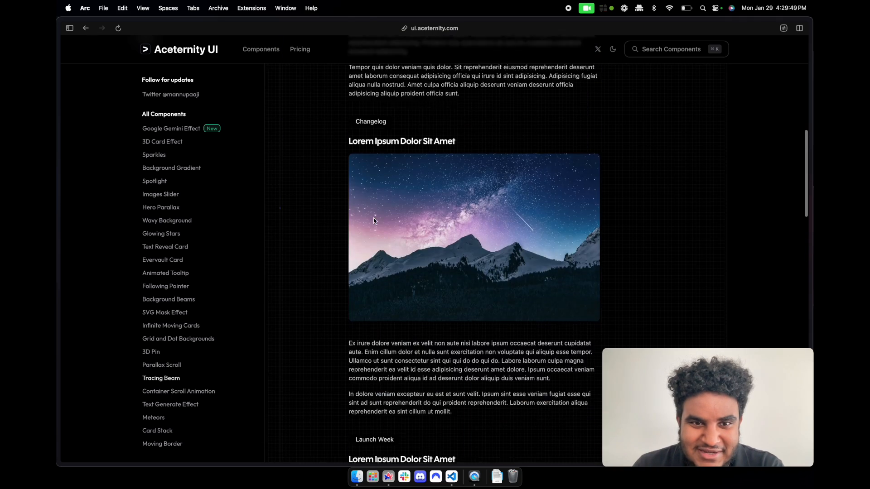
scroll("down", 3)
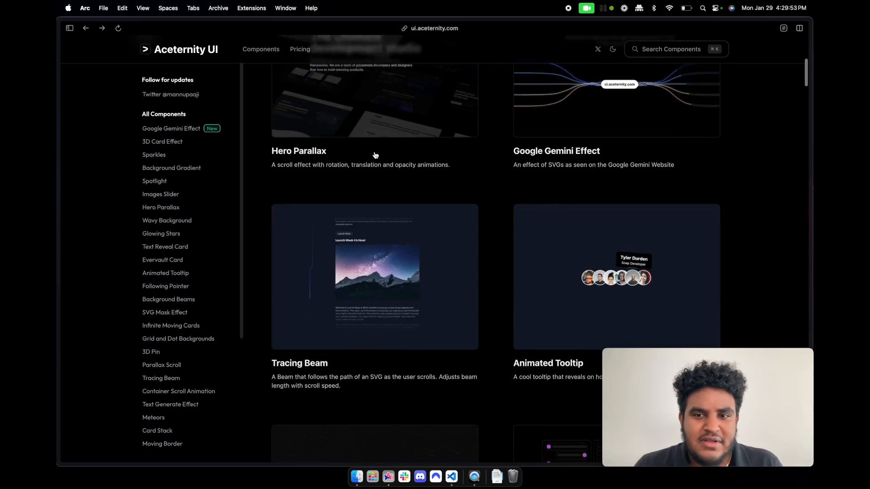
Glance at Animated Tooltip, then open the Bento Grid component page.
left_click(548, 364)
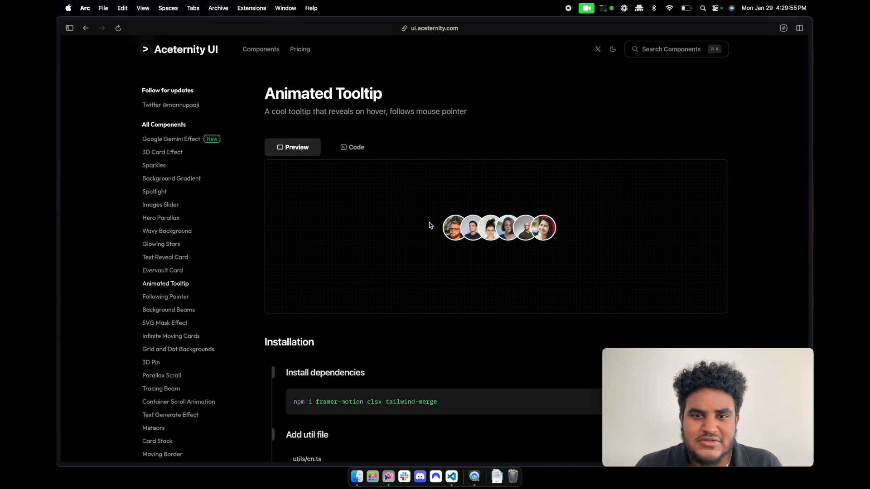
mouse_move(472, 227)
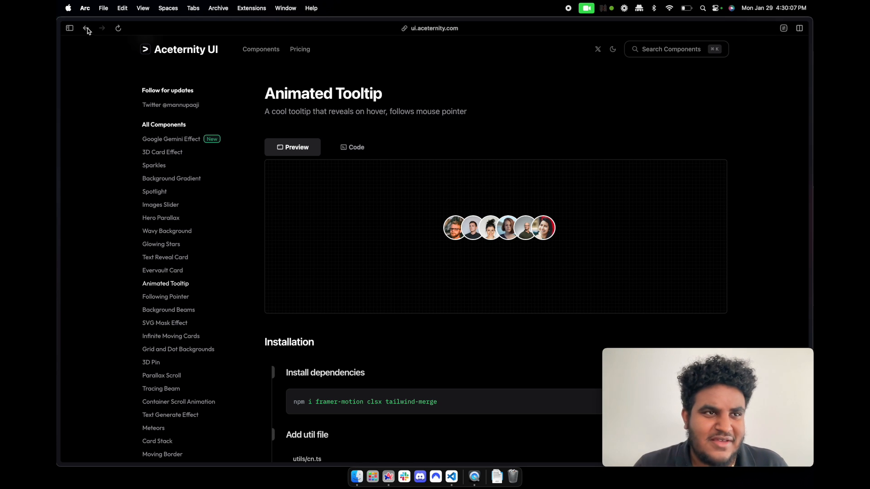
left_click(86, 27)
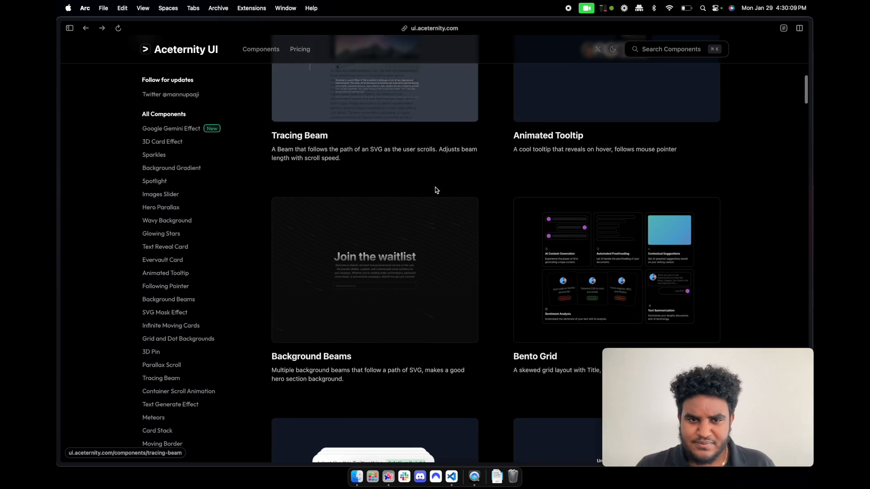
left_click(534, 356)
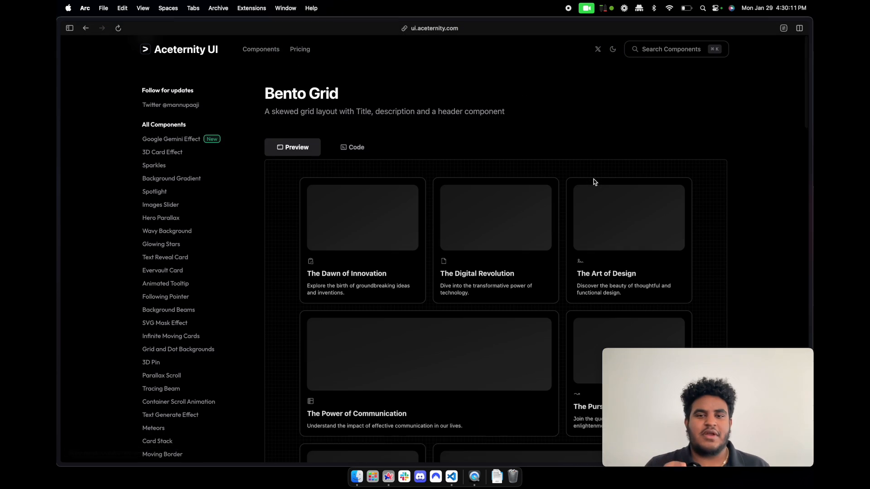
scroll("down", 3)
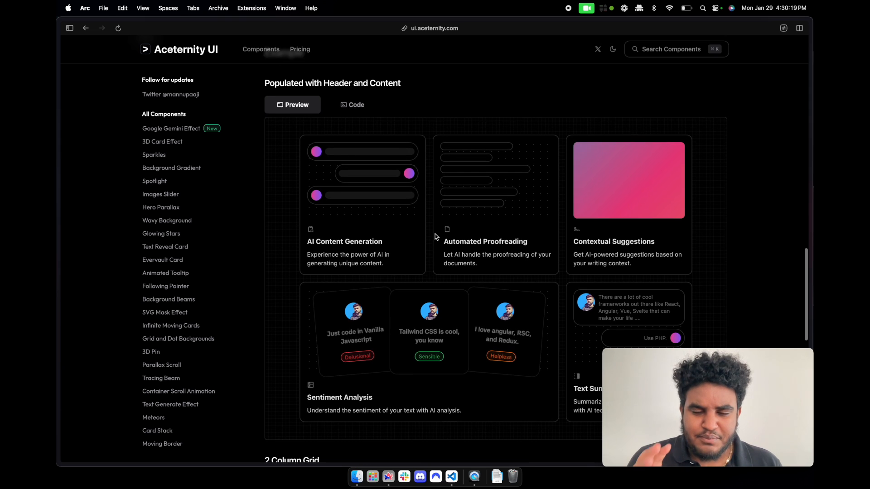
Scroll the Bento Grid examples, show the example code, and return to the components list.
scroll("down", 3)
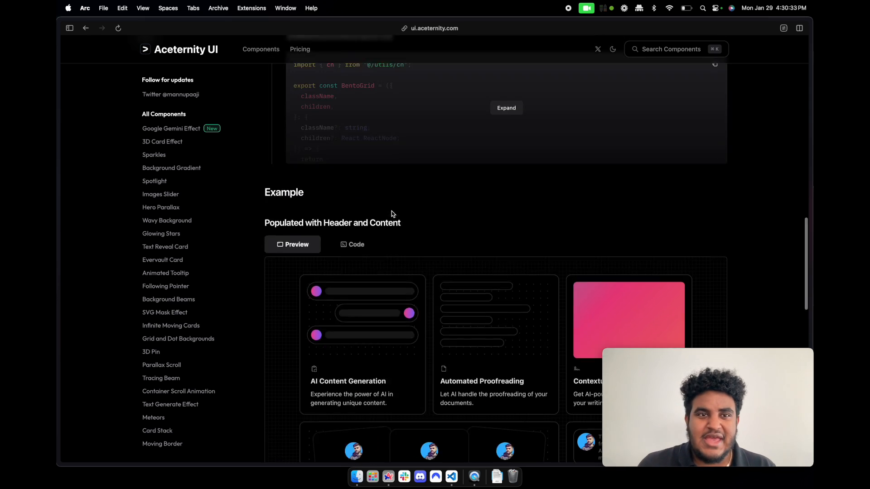
scroll("down", 3)
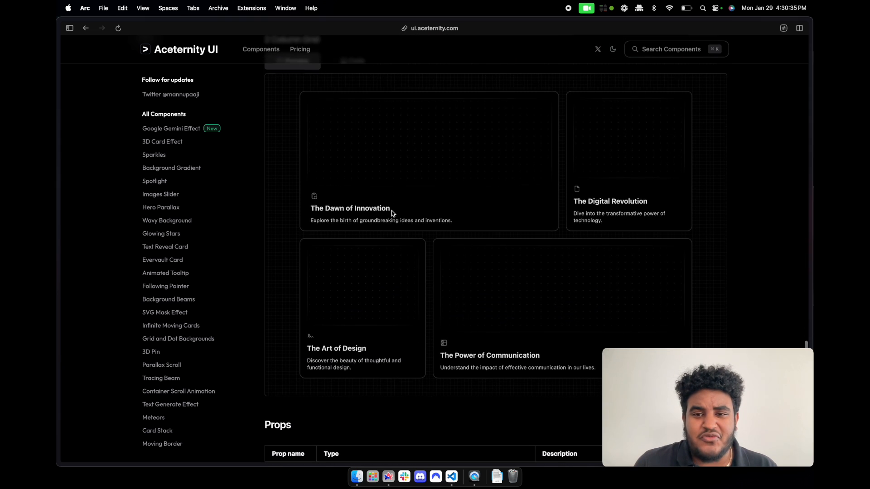
scroll("down", 3)
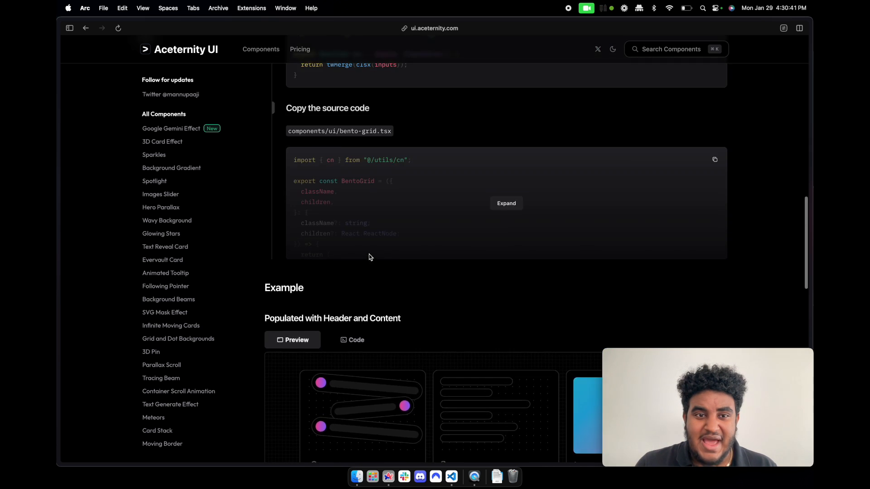
scroll("up", 3)
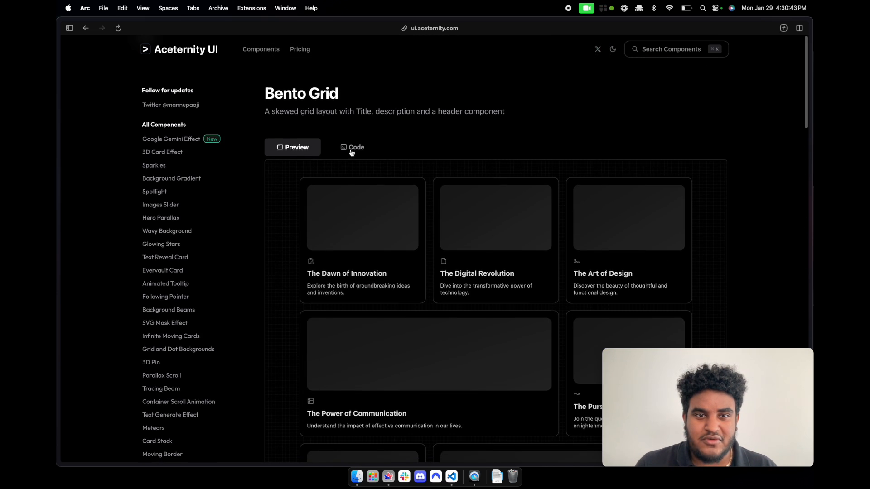
left_click(352, 147)
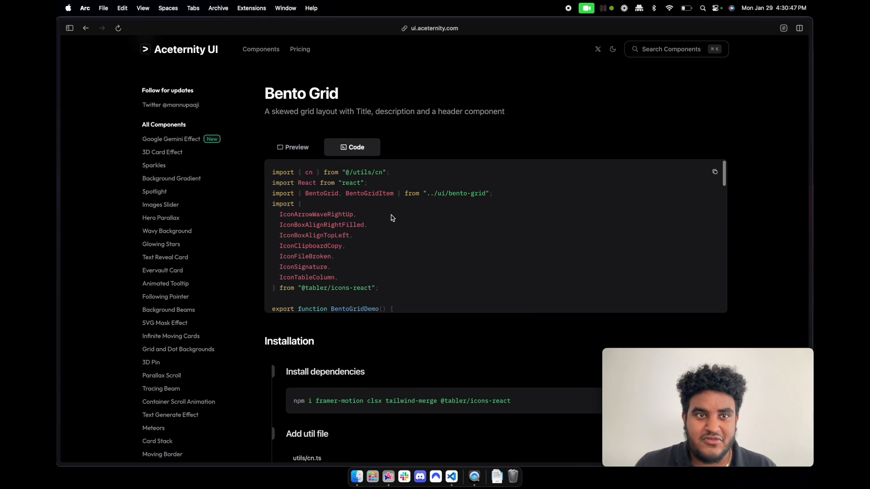
left_click(261, 49)
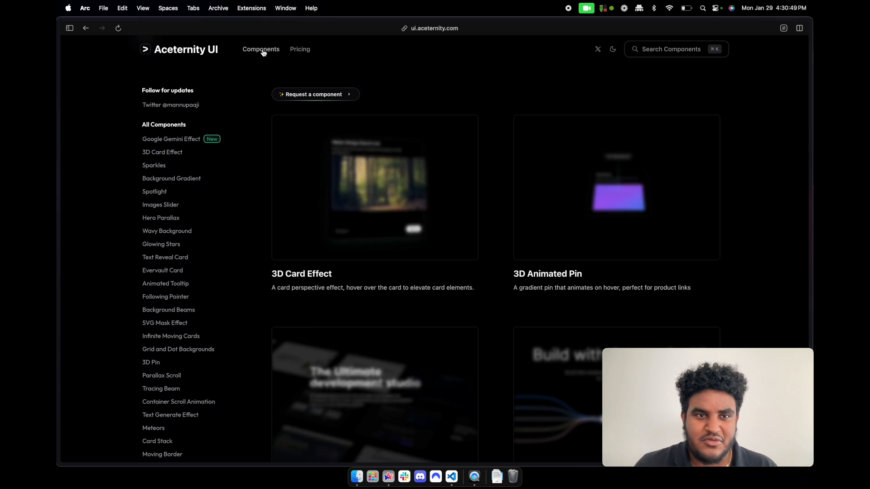
scroll("down", 3)
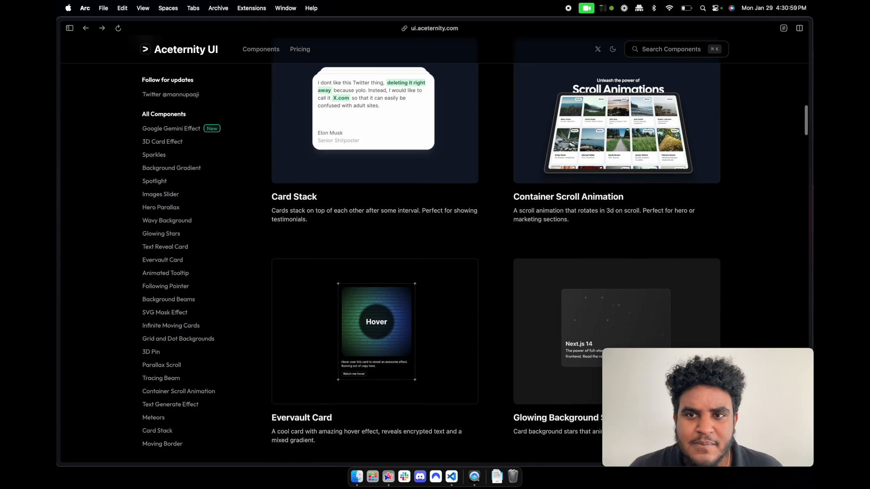
left_click(178, 391)
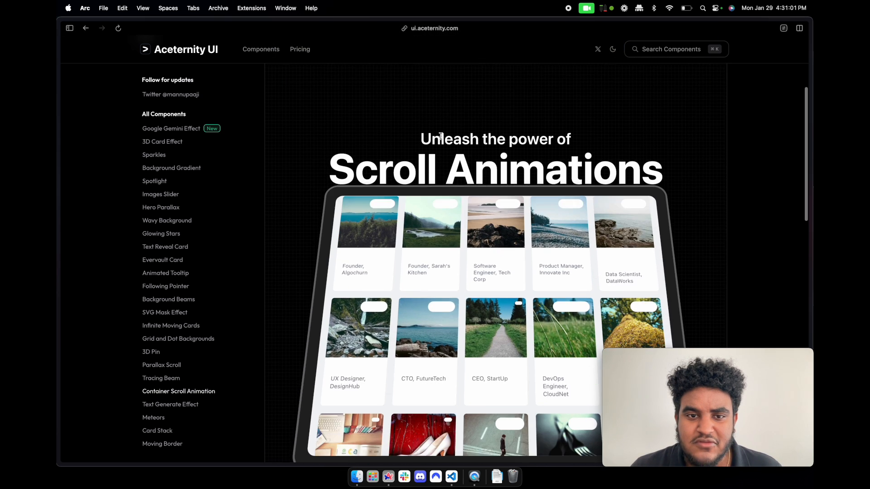
scroll("down", 3)
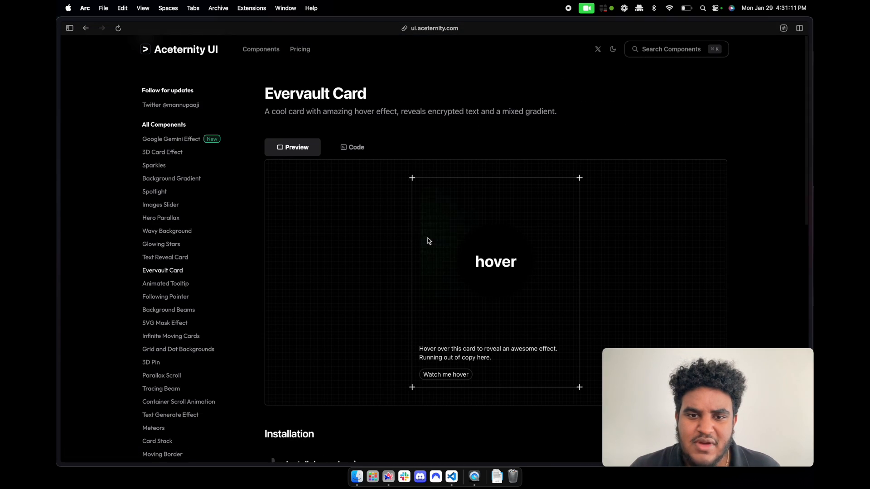
mouse_move(449, 224)
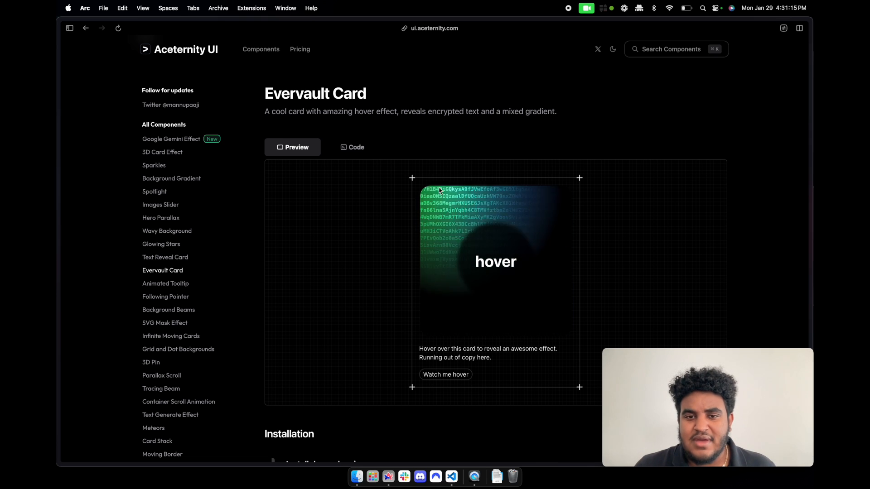
mouse_move(479, 218)
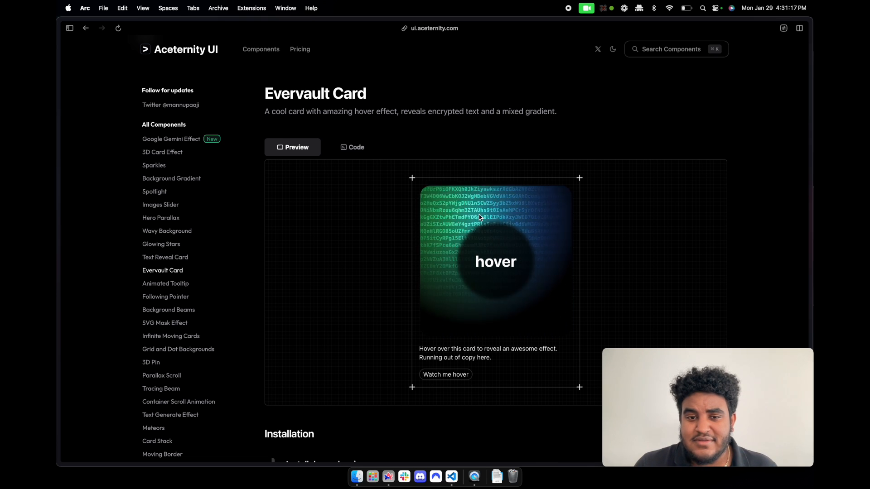
left_click(261, 49)
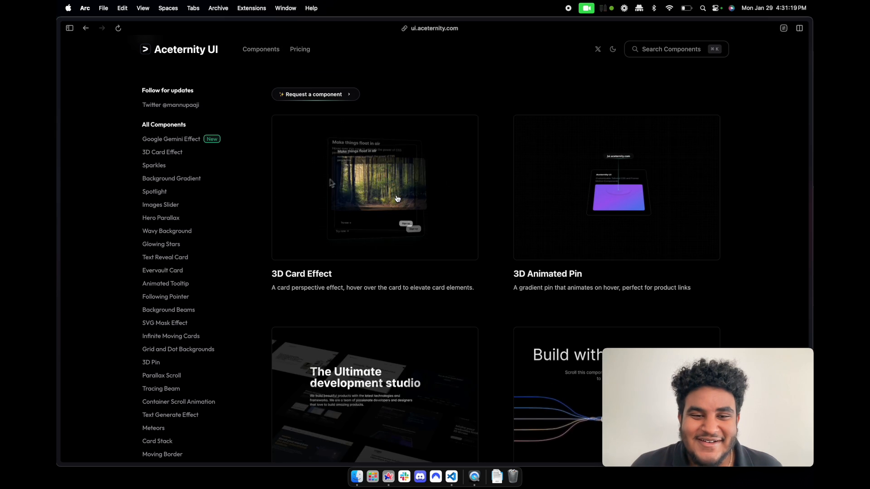
scroll("down", 3)
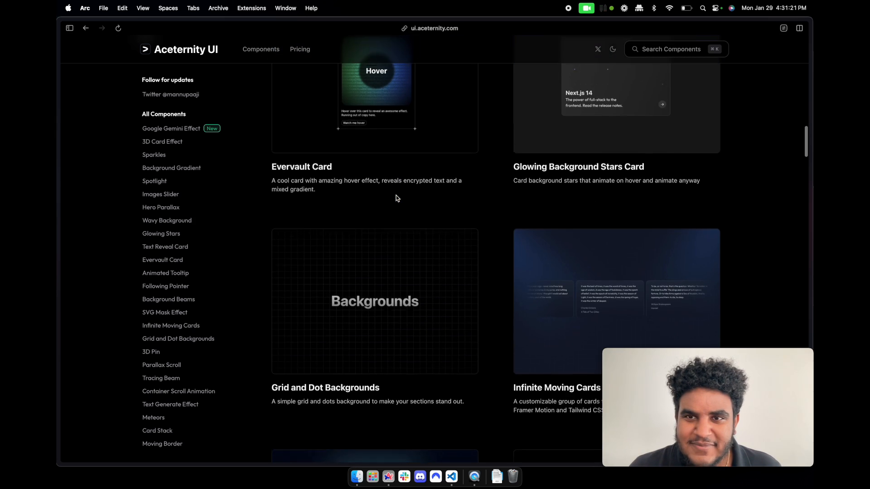
scroll("down", 3)
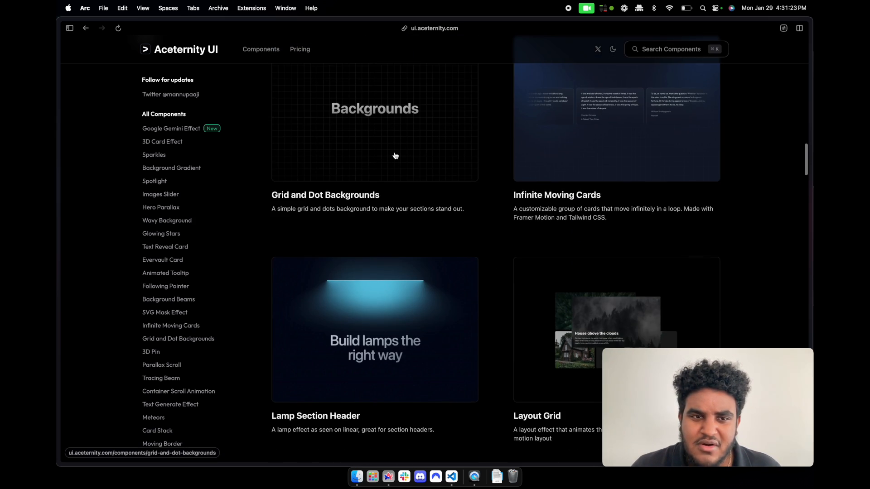
left_click(325, 195)
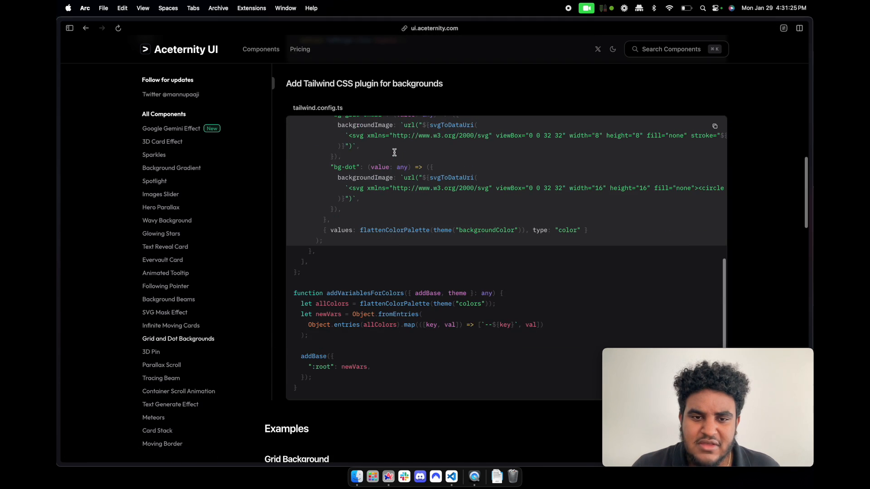
scroll("down", 3)
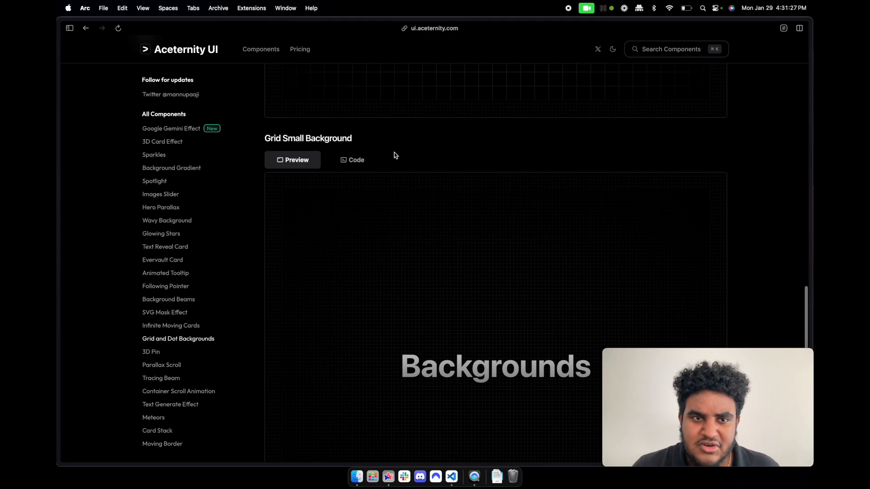
scroll("down", 3)
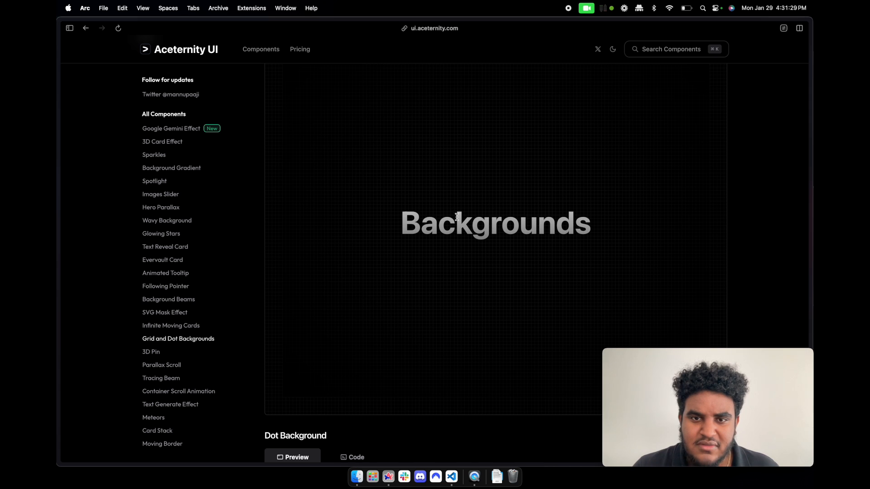
scroll("down", 3)
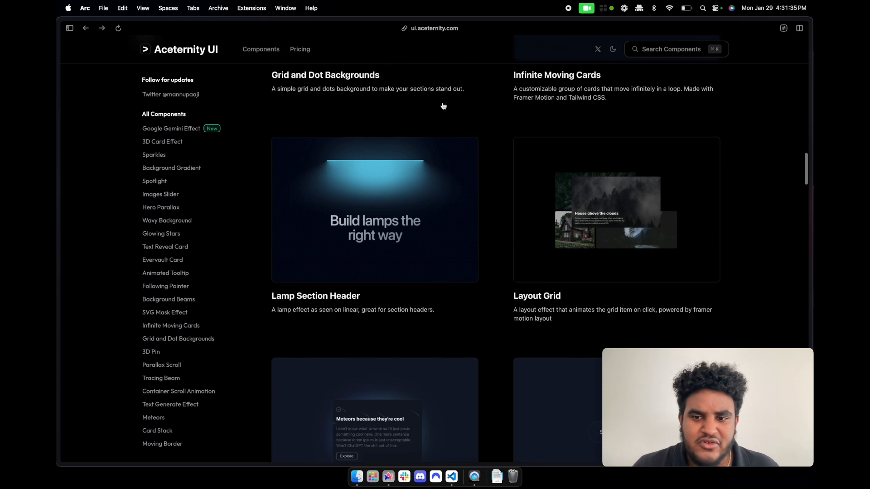
Open the Animated Tabs demo and scroll its Product tab preview.
left_click(536, 296)
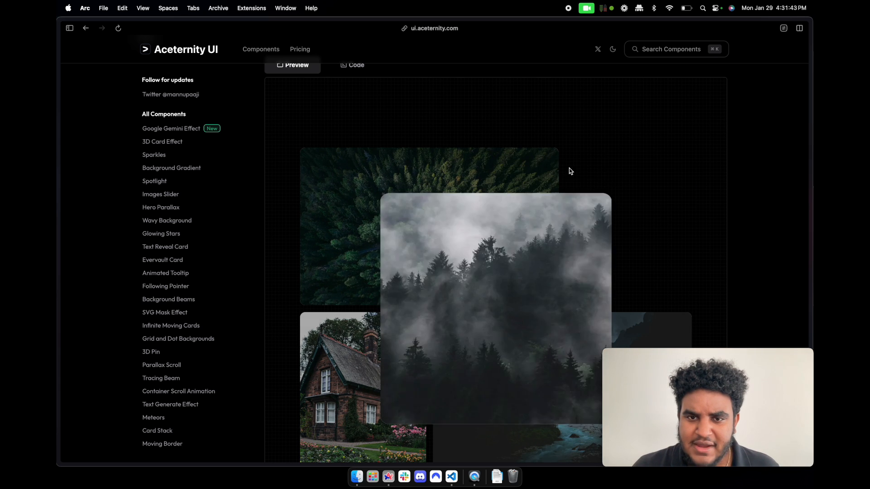
scroll("down", 3)
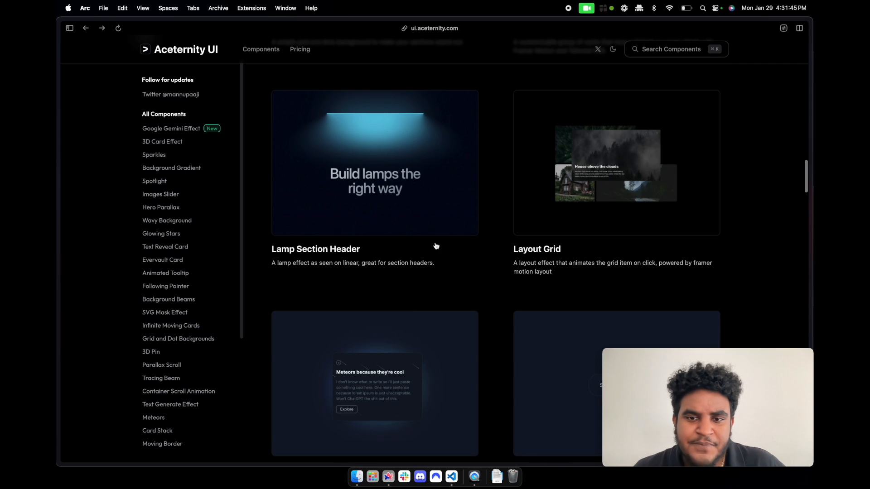
scroll("down", 3)
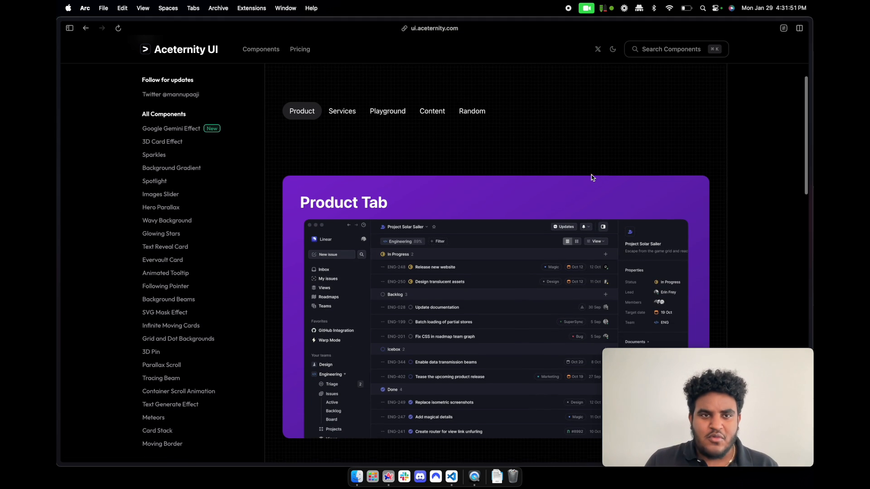
scroll("down", 3)
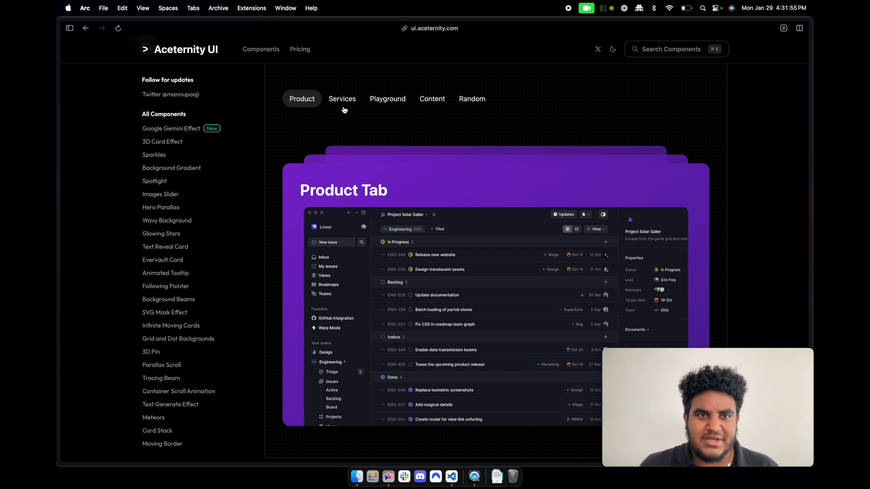
left_click(386, 99)
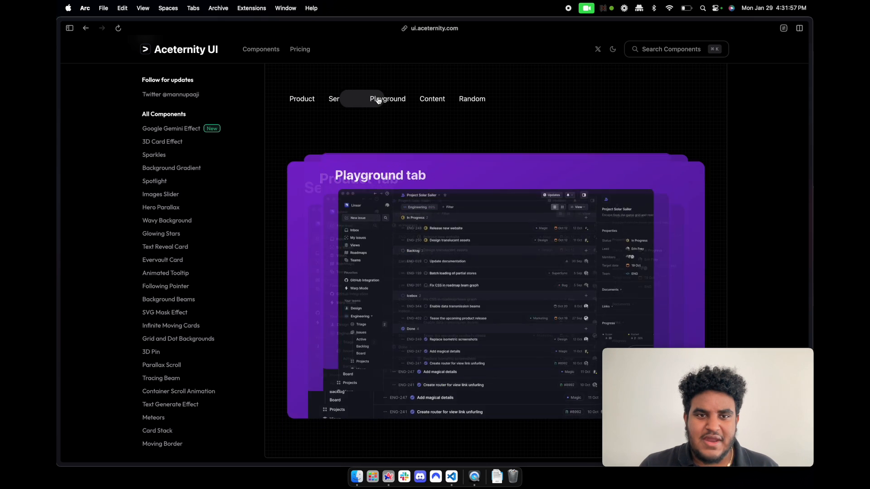
left_click(471, 99)
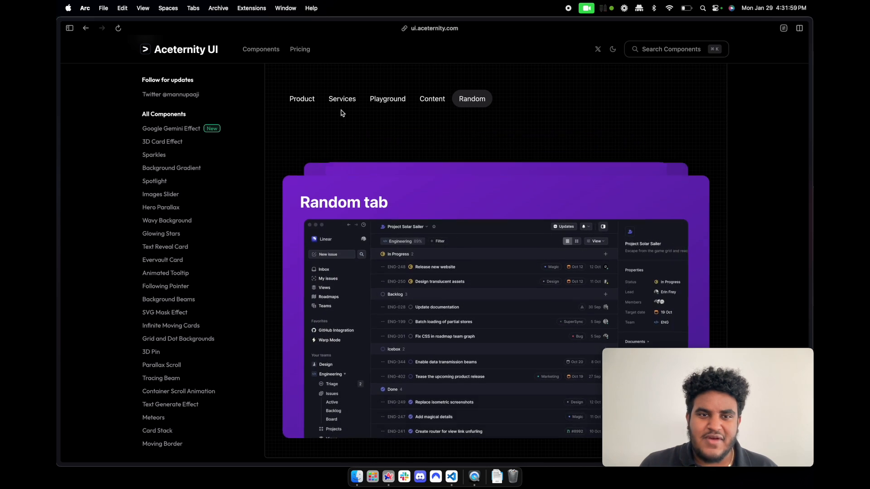
left_click(341, 99)
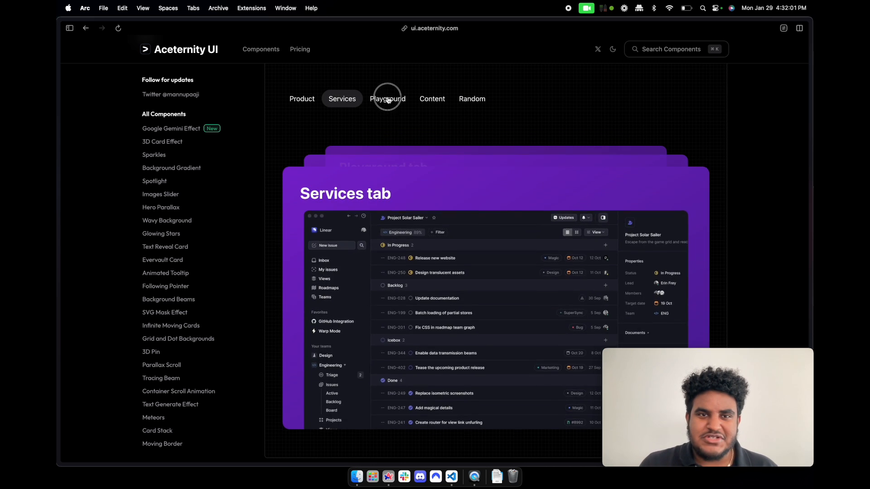
left_click(387, 99)
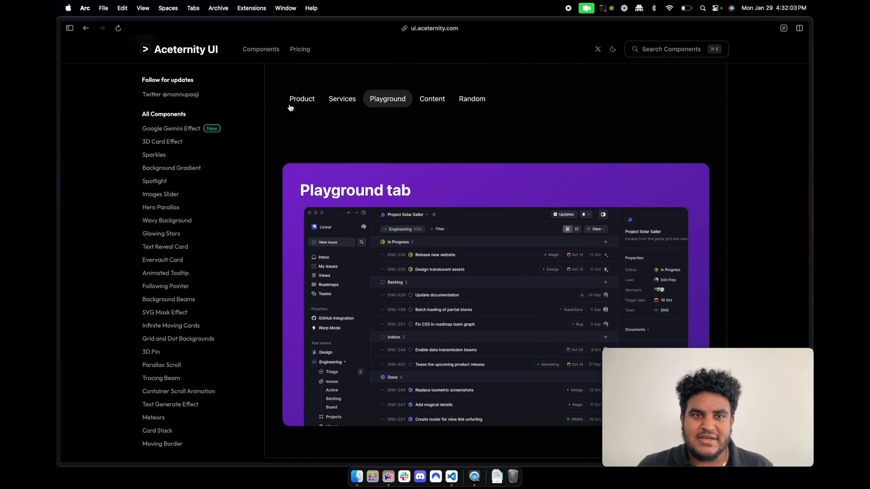
left_click(302, 99)
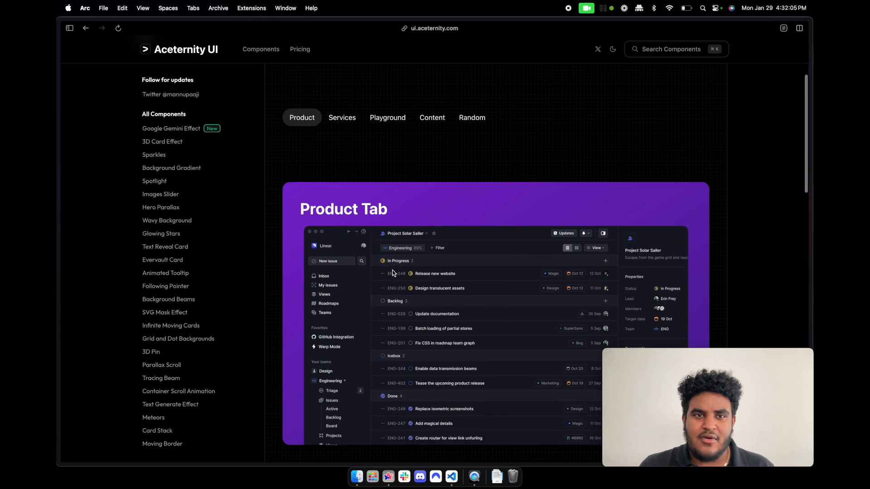
scroll("down", 3)
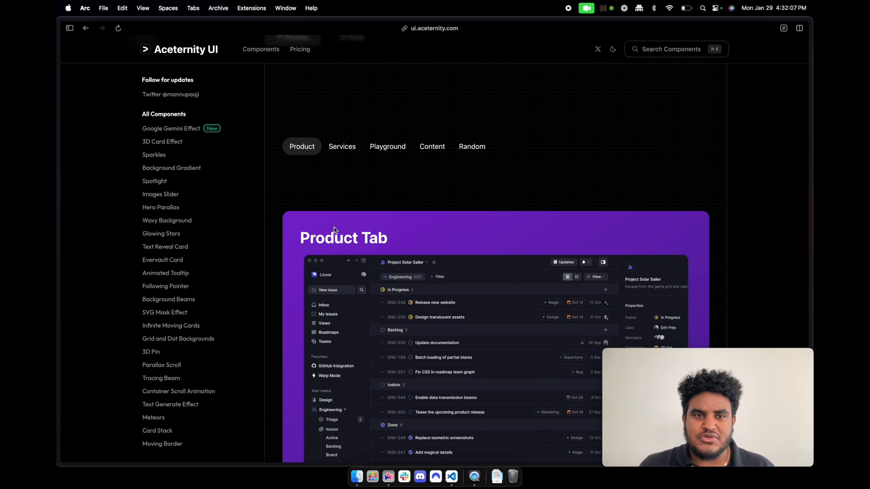
mouse_move(294, 222)
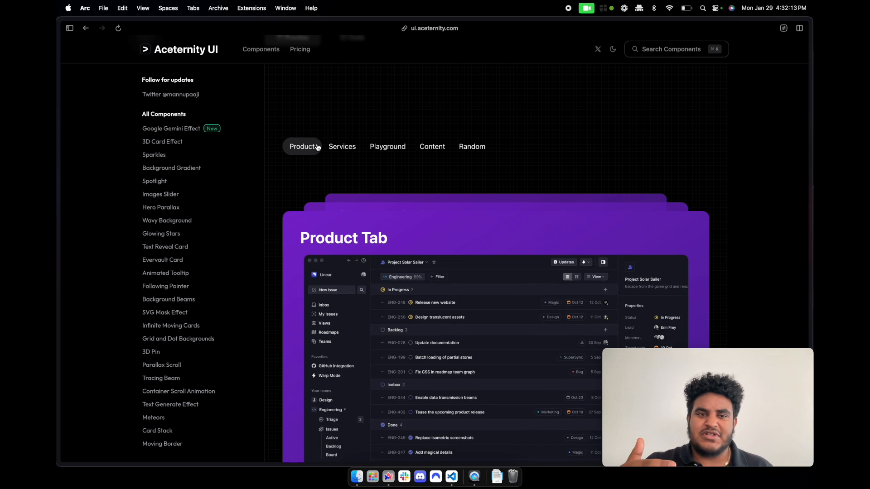
mouse_move(350, 170)
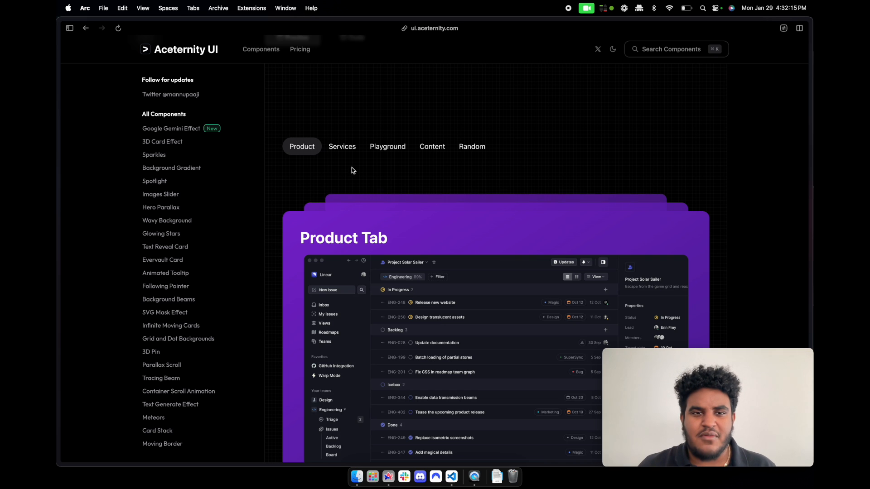
scroll("up", 3)
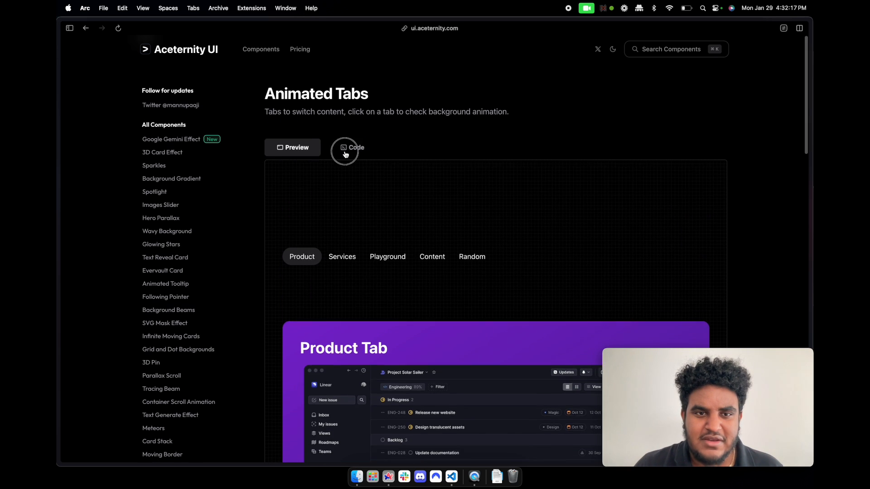
Show the Animated Tabs code and scroll through the expanded tabs.tsx source.
left_click(353, 147)
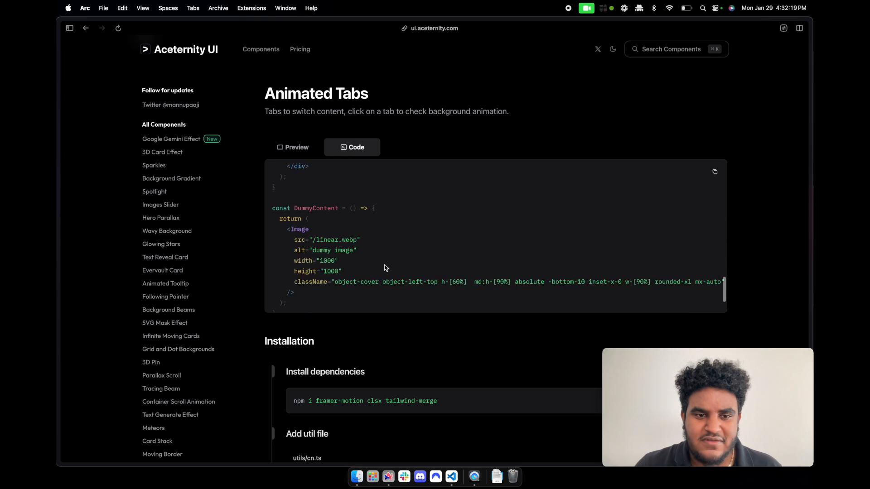
scroll("down", 3)
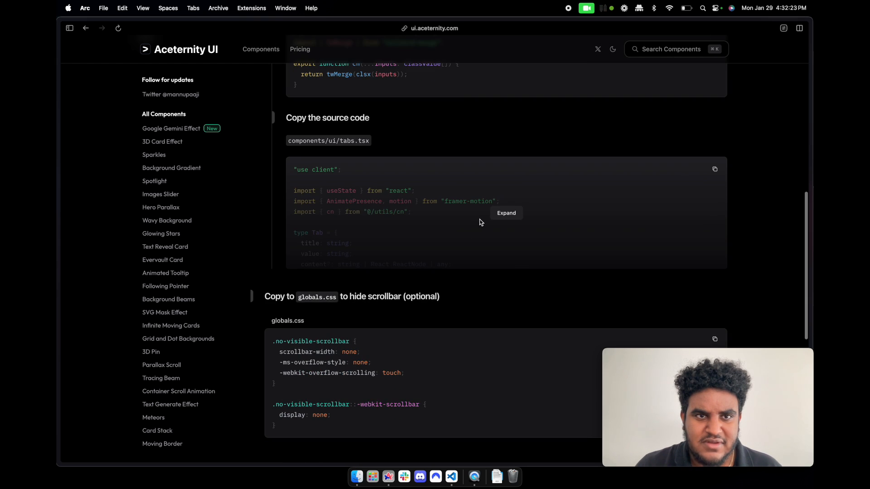
left_click(505, 213)
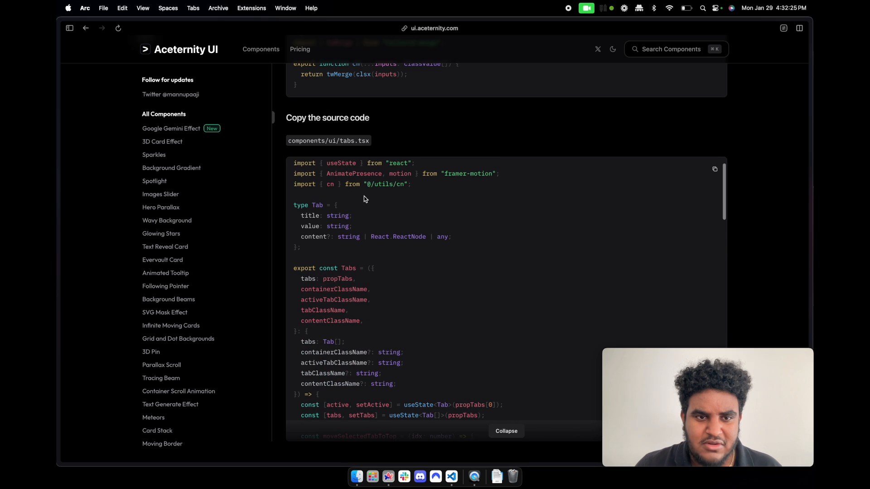
scroll("down", 3)
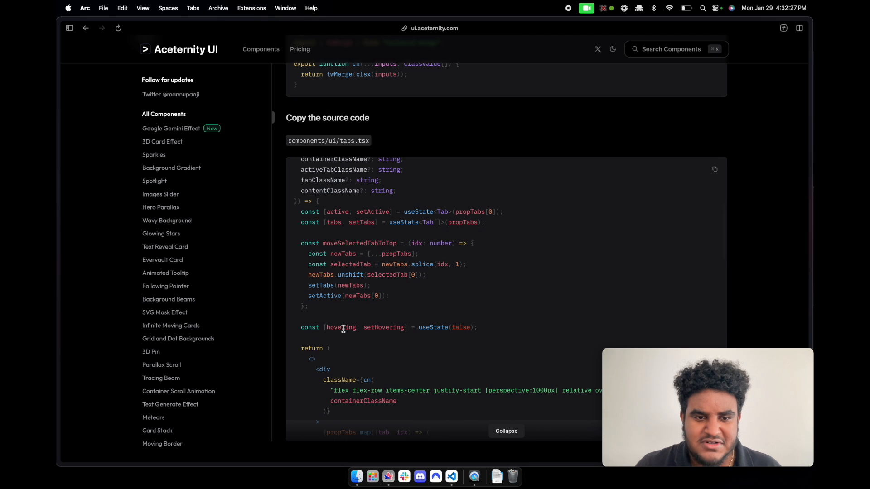
type("hovering")
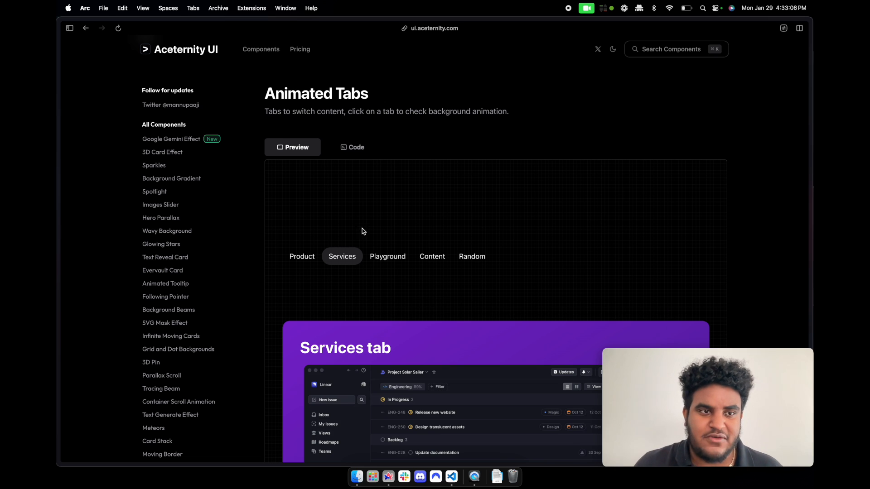
scroll("down", 3)
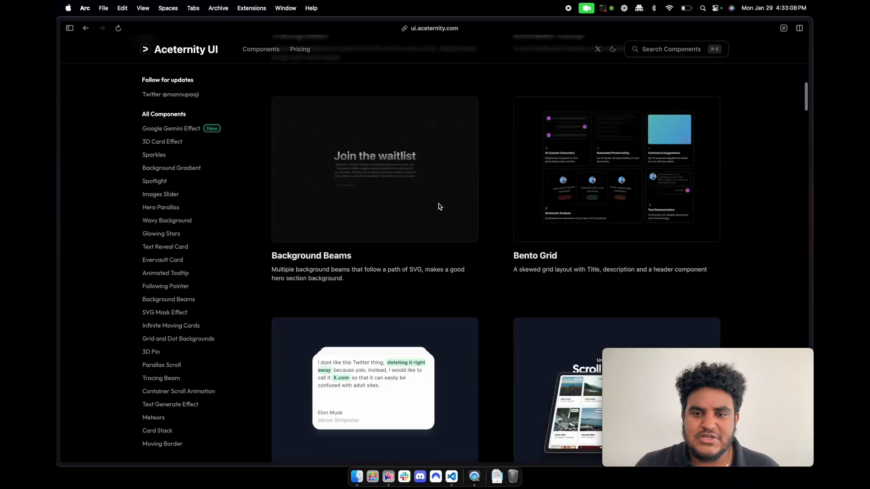
Open the Text Reveal Card page to view its hover demo.
scroll("down", 3)
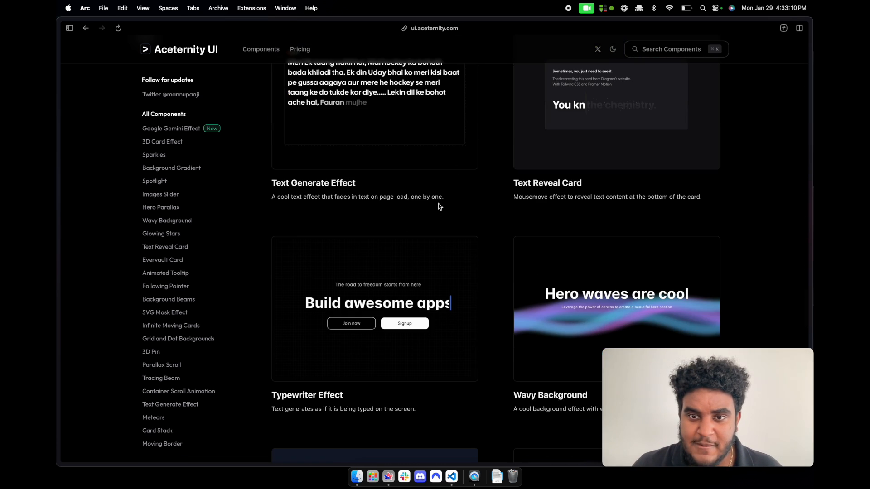
left_click(165, 247)
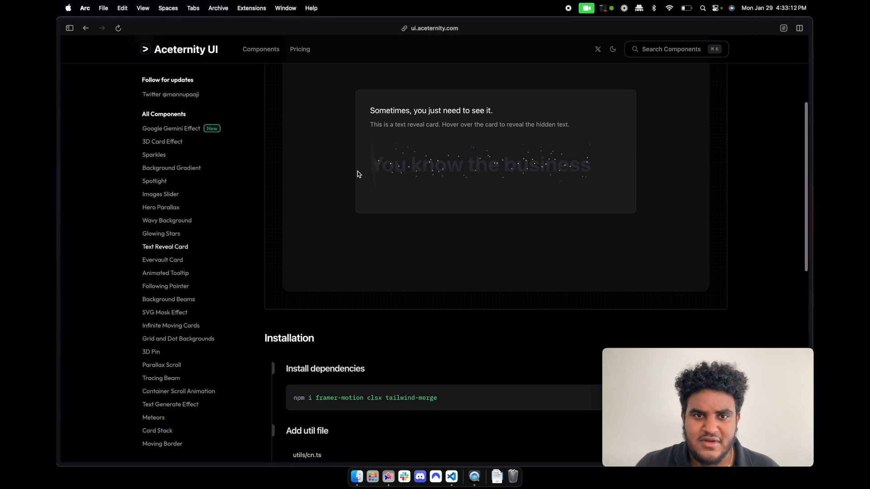
mouse_move(499, 166)
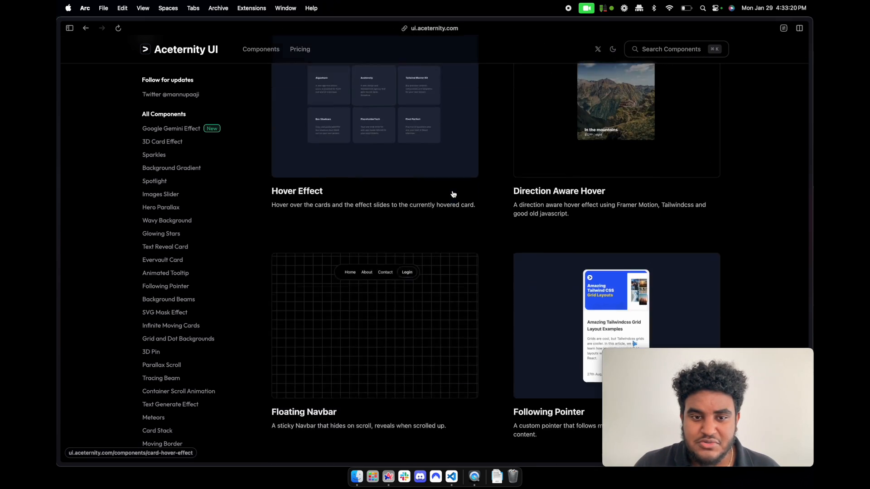
scroll("down", 3)
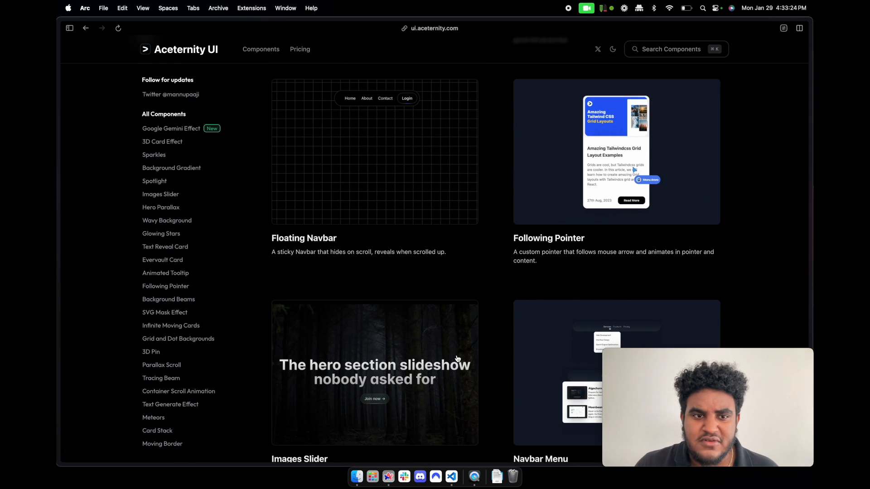
Scroll the gallery and open the Bento Grid component page.
left_click(548, 238)
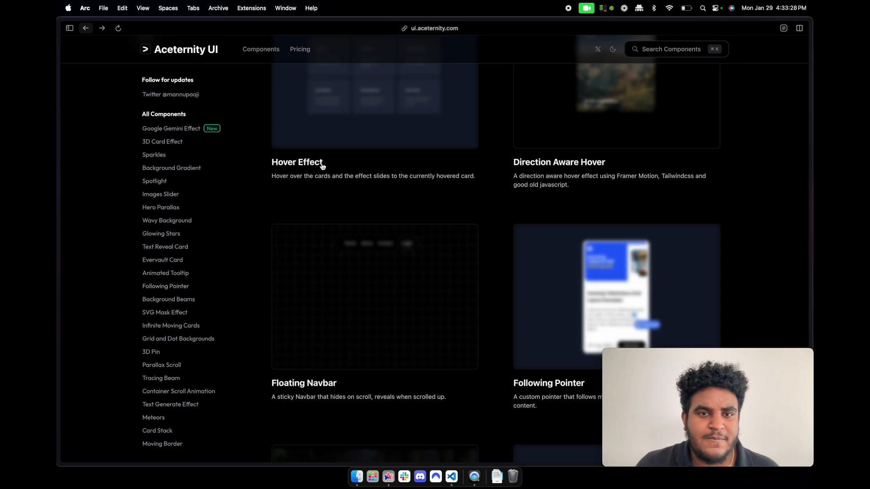
scroll("down", 3)
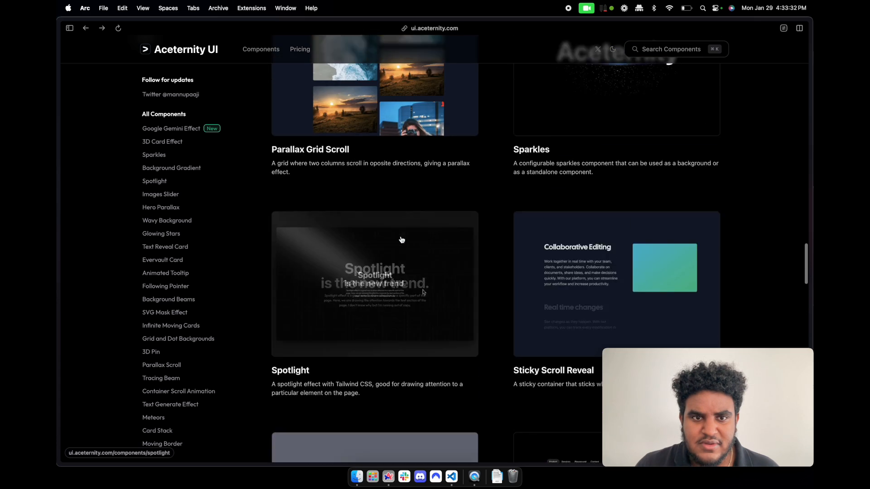
scroll("down", 3)
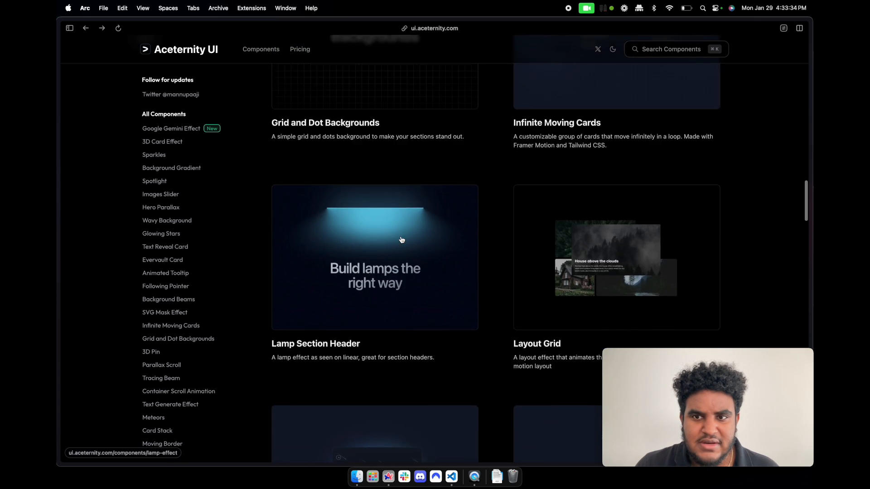
scroll("down", 3)
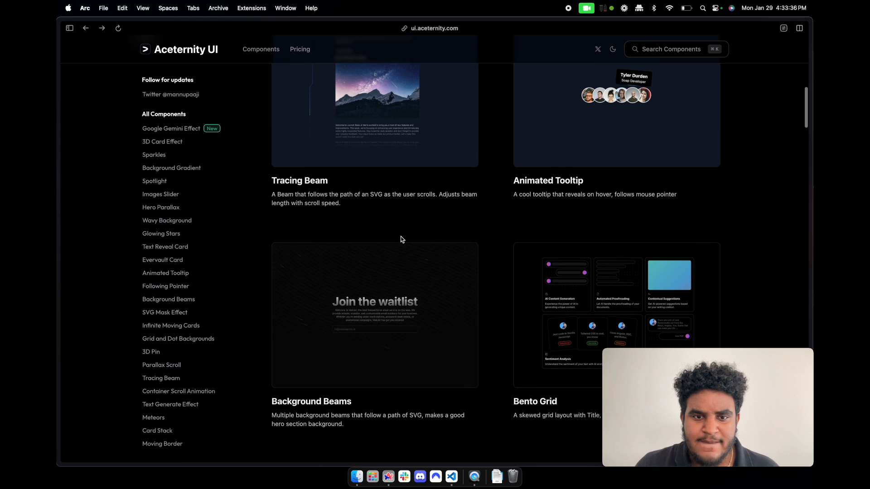
left_click(534, 401)
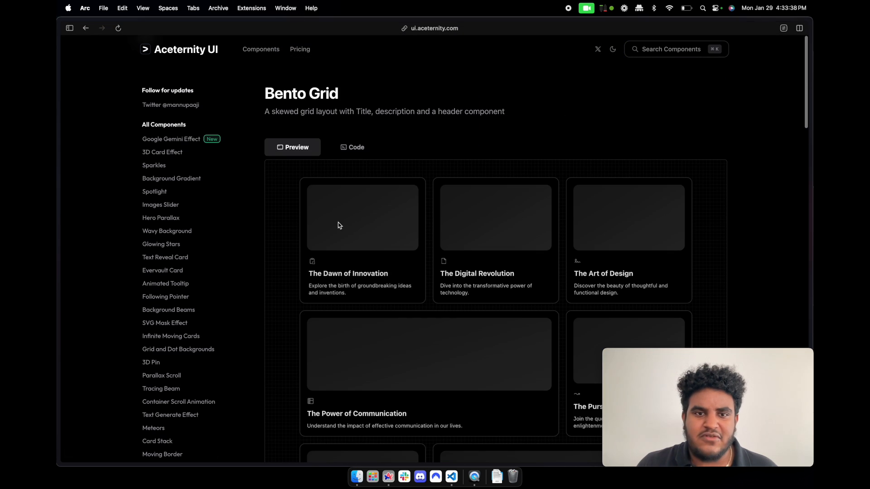
Show the Bento Grid source code and scroll toward installation.
scroll("down", 3)
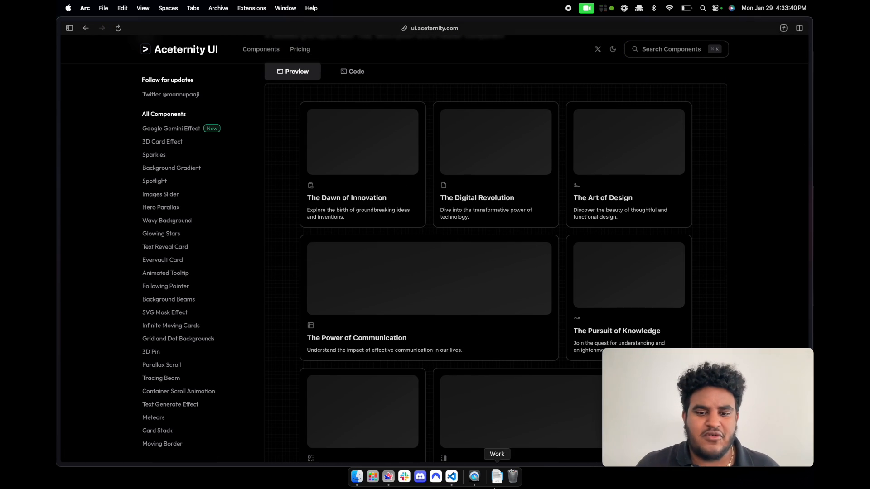
left_click(451, 476)
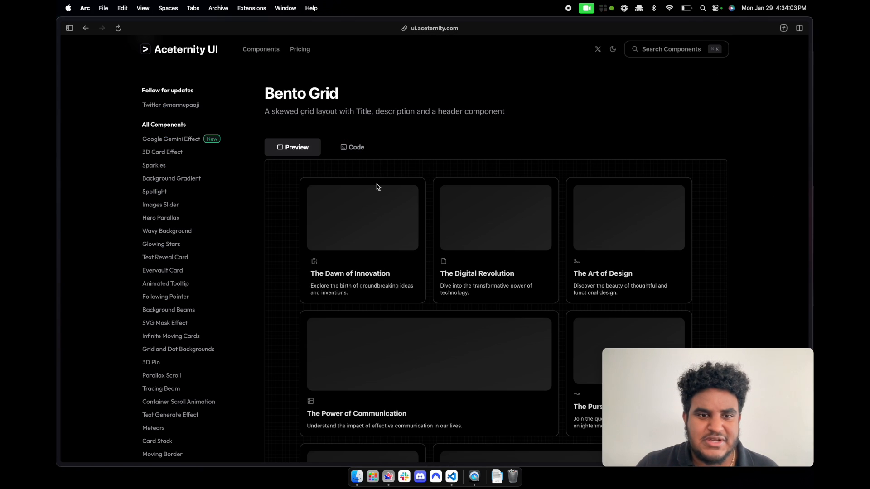
scroll("down", 3)
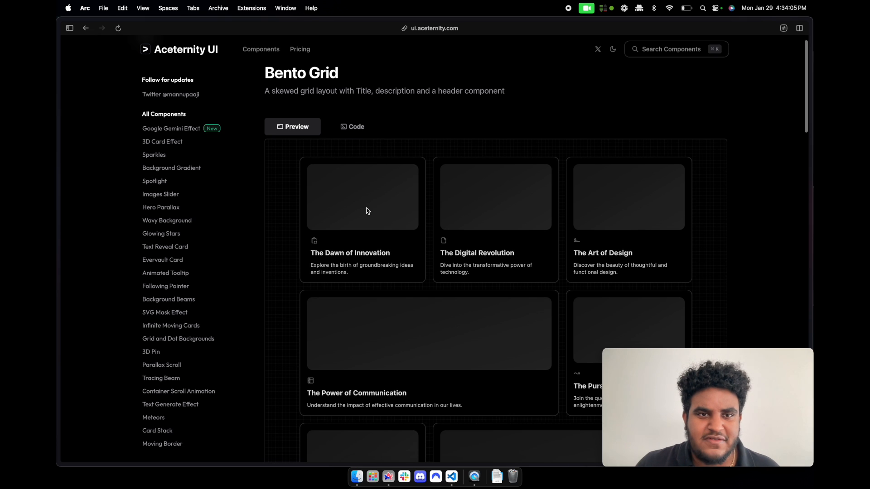
left_click(351, 127)
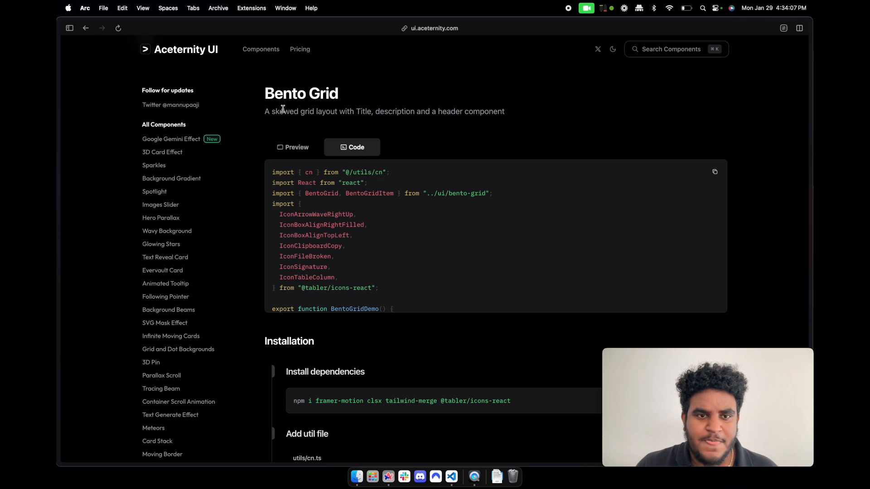
scroll("down", 3)
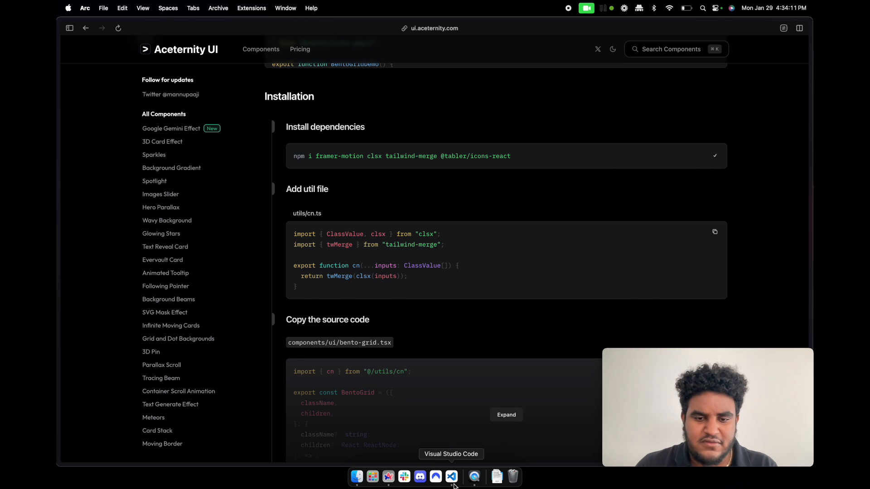
Switch to the nextjs13-starter editor, pick out the utils path, and copy the cn code.
left_click(451, 476)
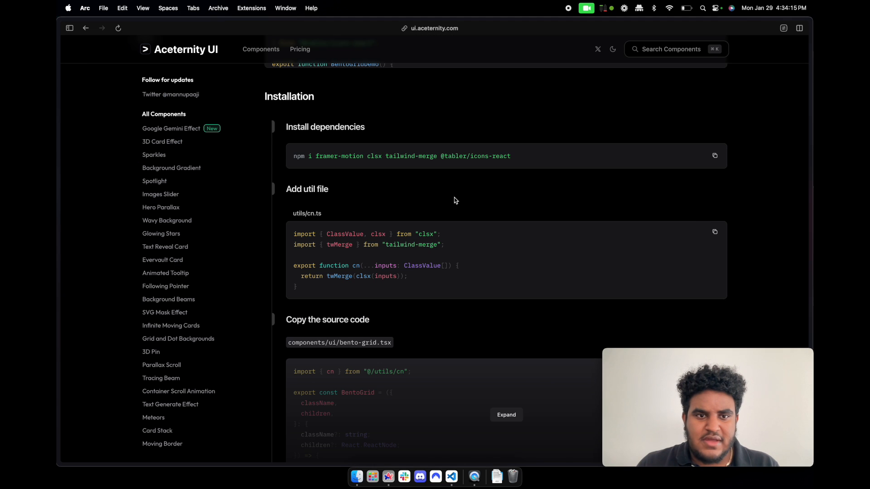
scroll("down", 3)
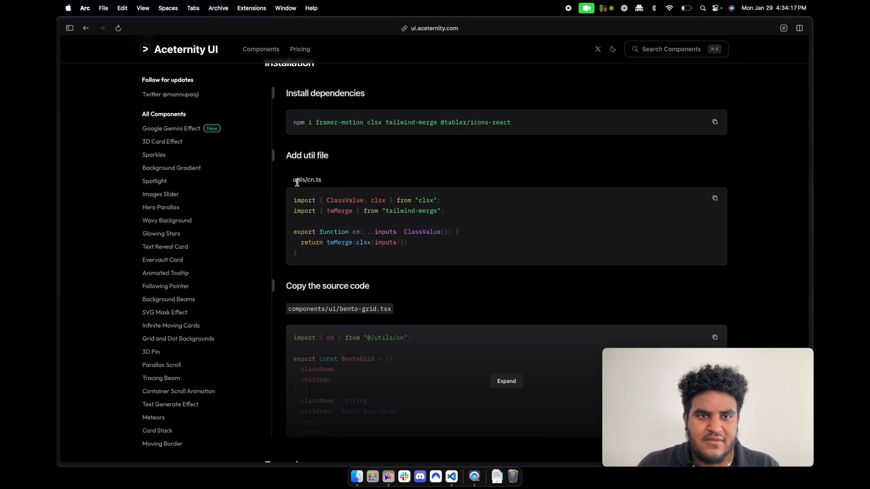
double_click(299, 179)
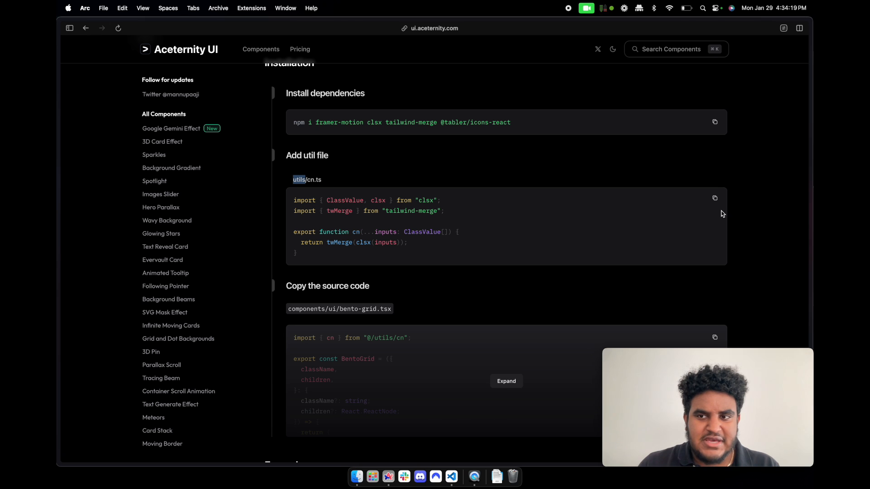
left_click(715, 198)
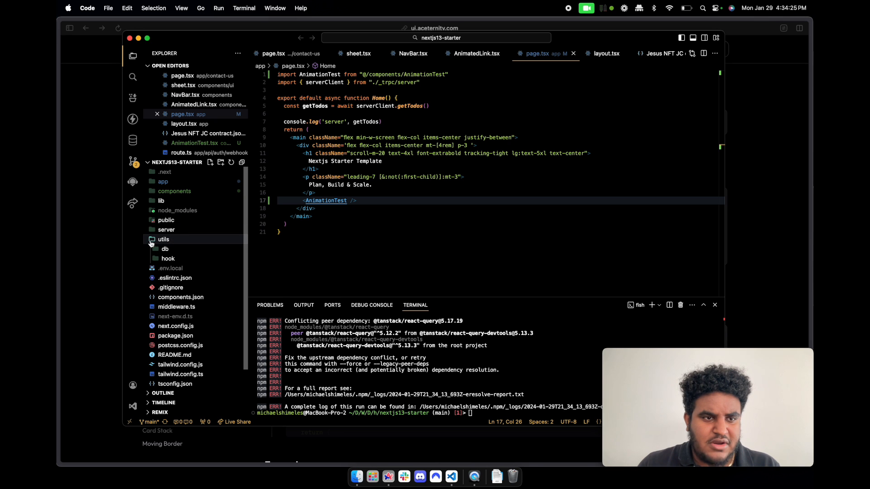
Create cn.ts in utils and expand the full bento-grid source.
right_click(163, 239)
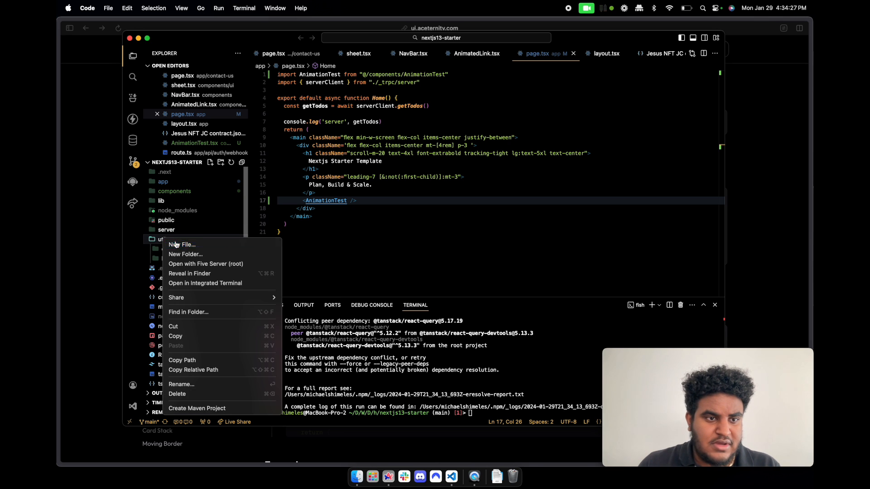
left_click(183, 245)
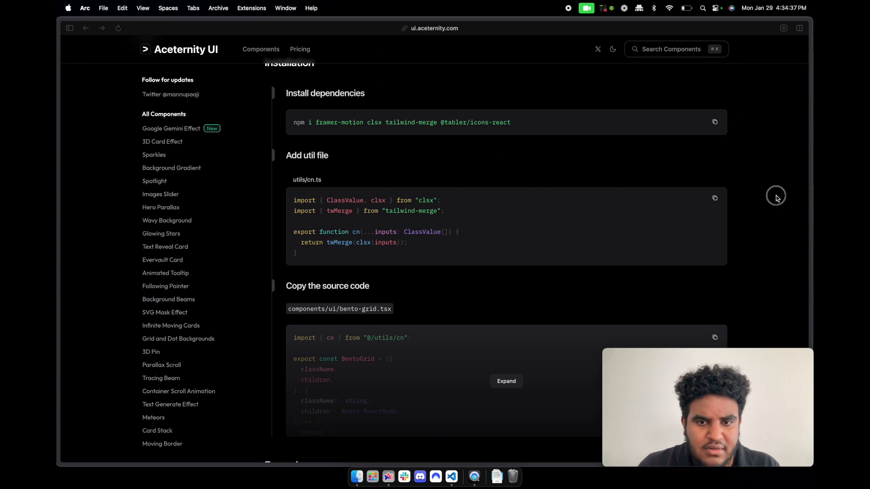
left_click_drag(315, 122, 509, 122)
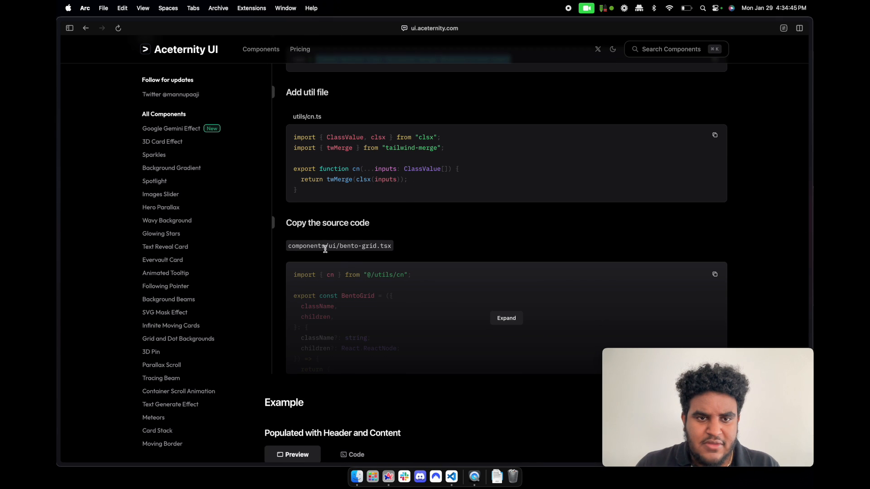
left_click(505, 318)
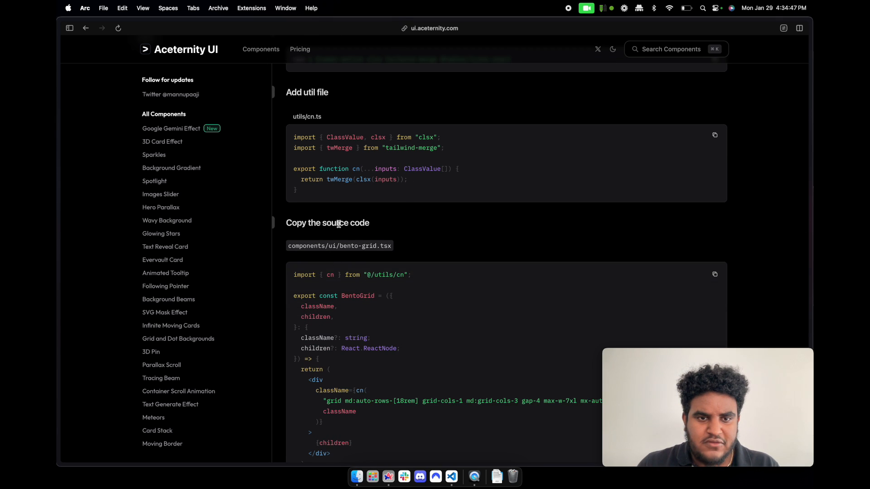
scroll("down", 3)
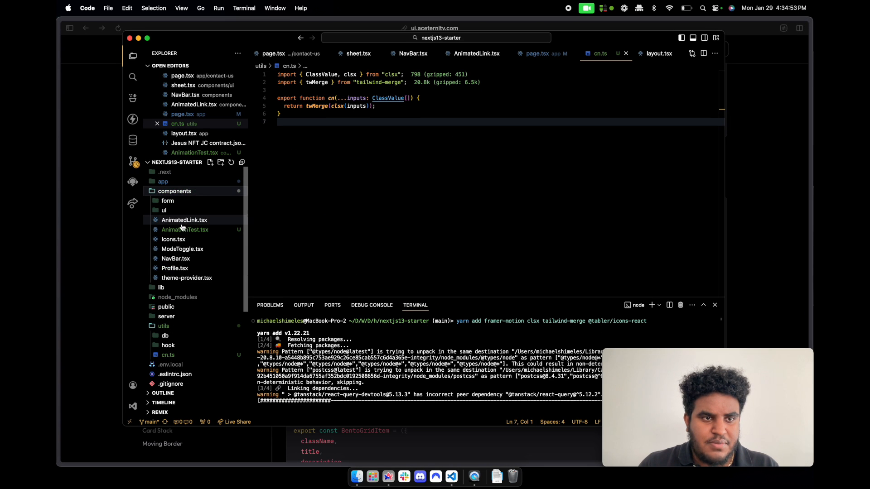
Create bento-grid.tsx in components/ui and copy the Bento Grid demo code.
right_click(163, 210)
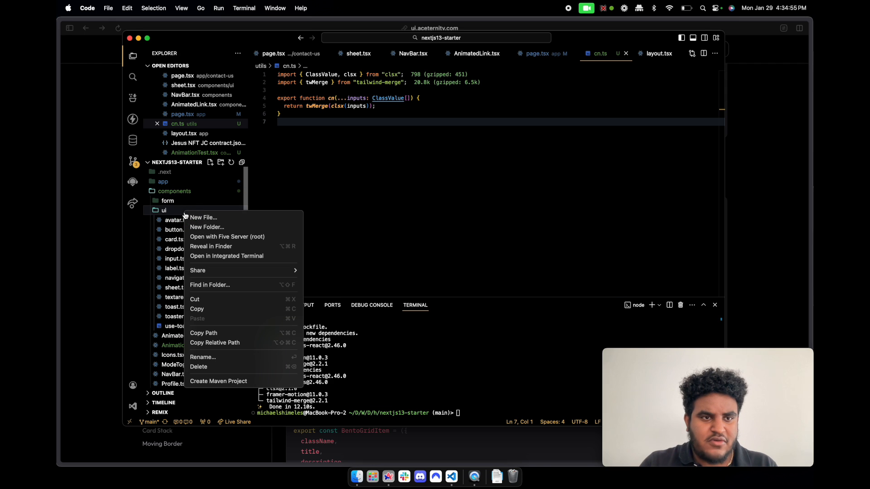
left_click(203, 217)
type("bento-grid.tsx")
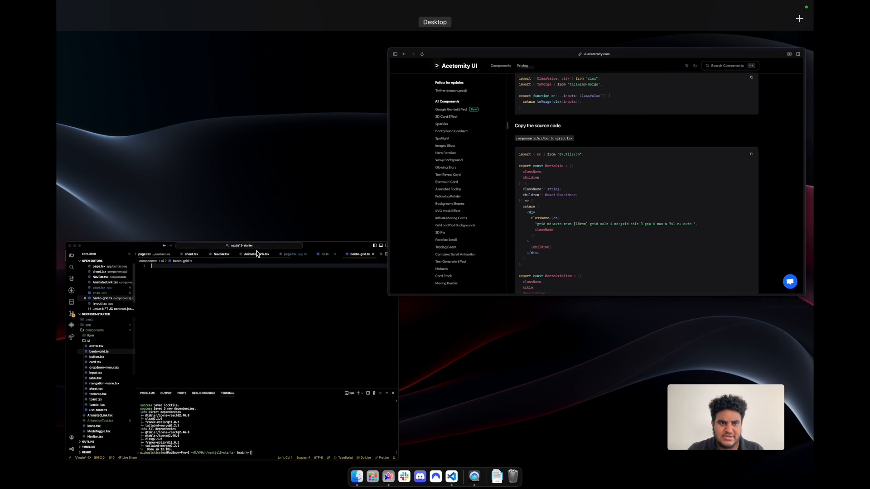
right_click(180, 230)
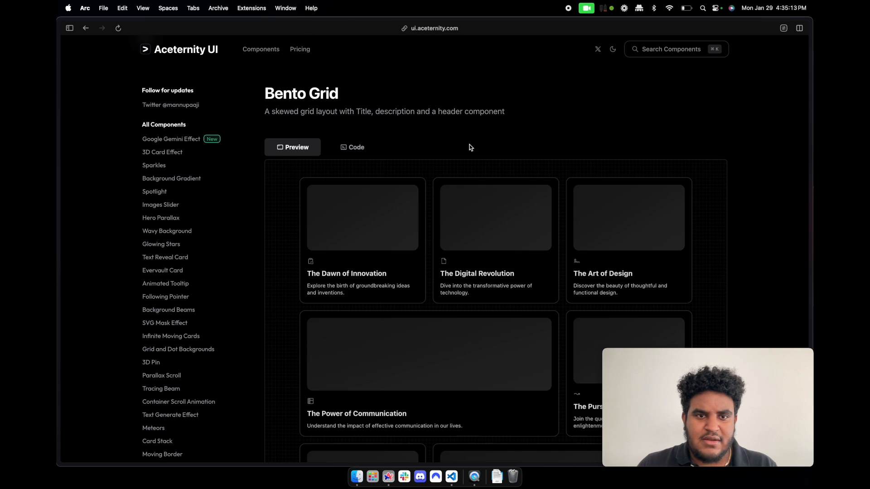
scroll("down", 3)
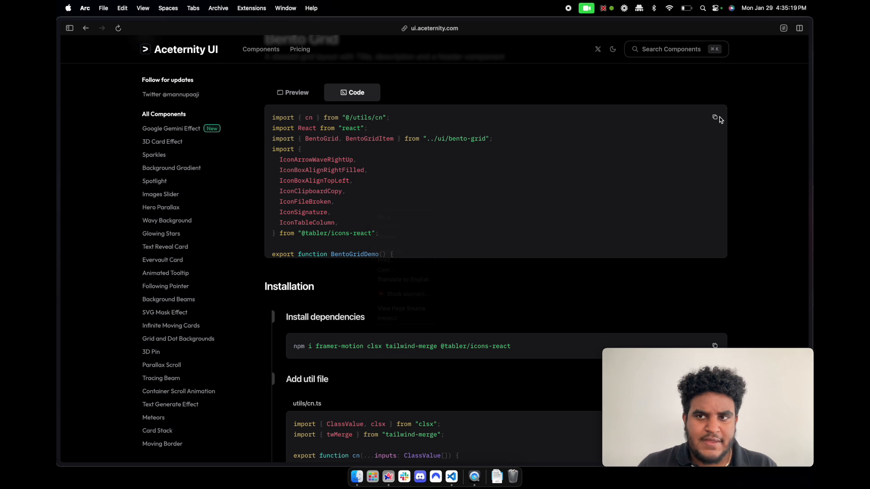
left_click(452, 476)
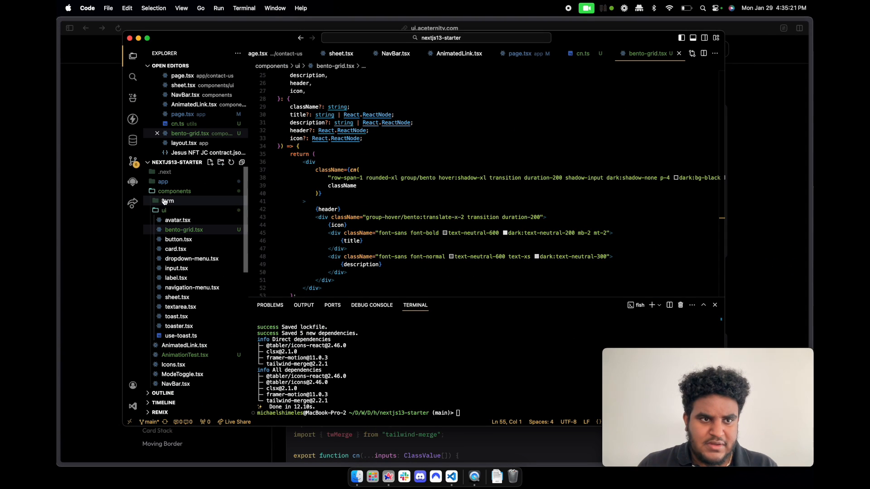
Create components/Bento.tsx with the demo code and render <Bento /> in app/page.tsx.
right_click(174, 191)
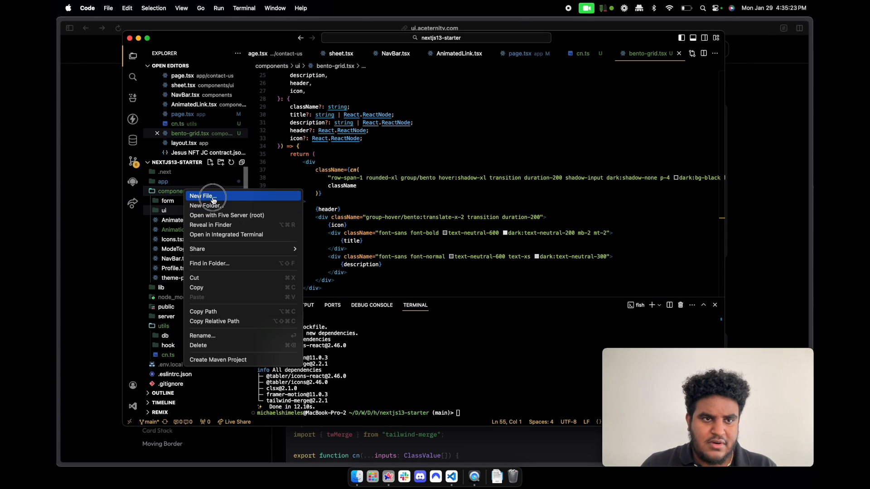
left_click(202, 195)
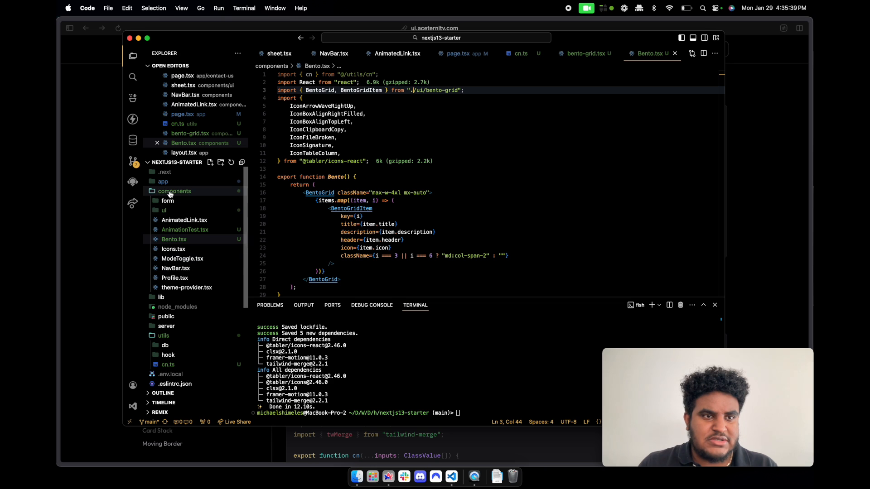
type("Bento")
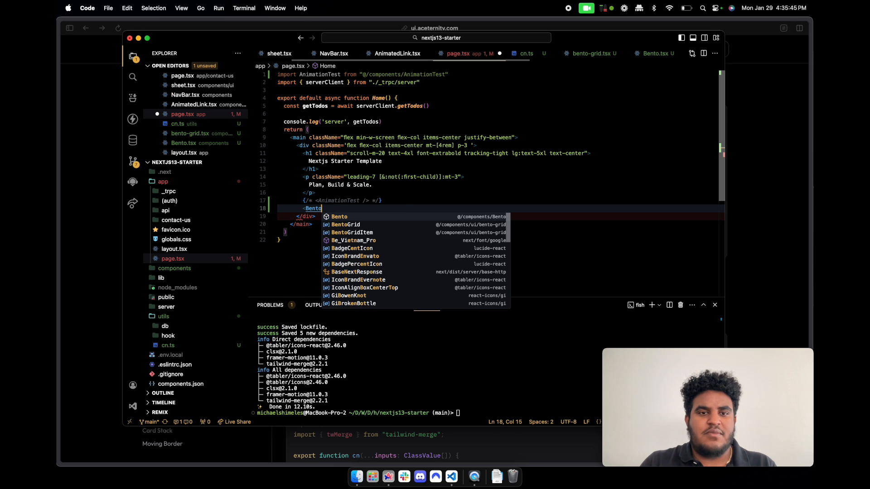
left_click(339, 217)
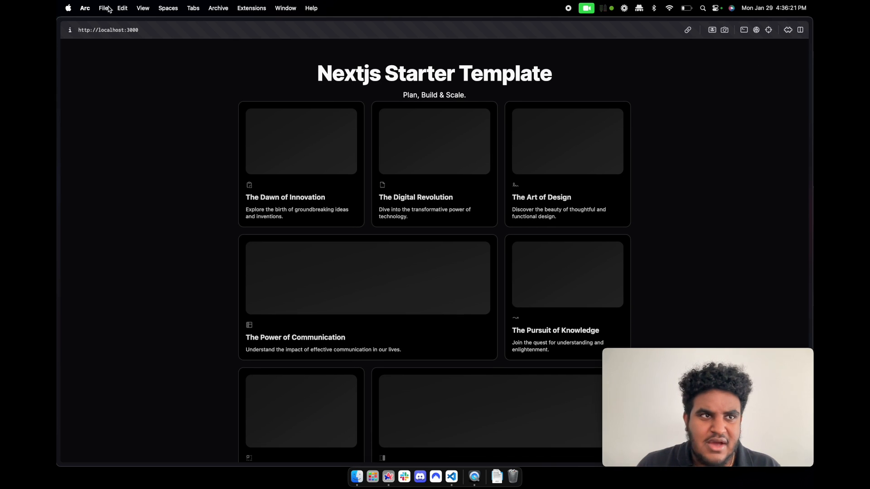
mouse_move(551, 173)
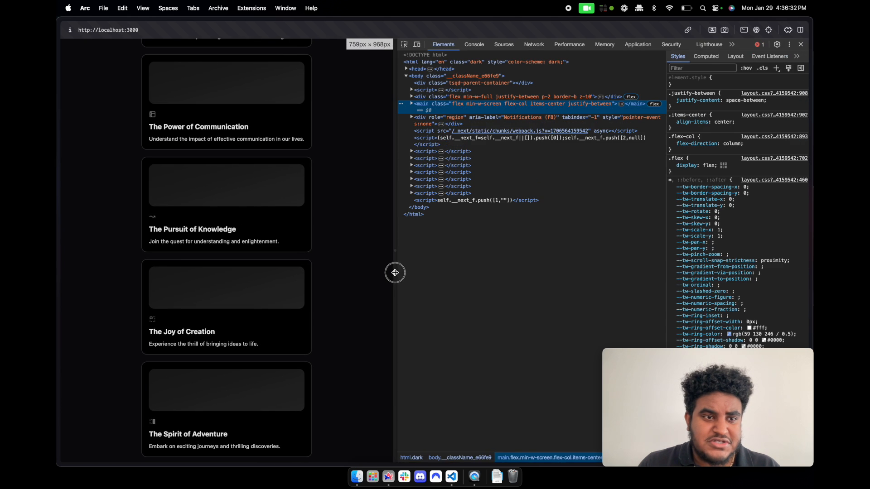
left_click(801, 44)
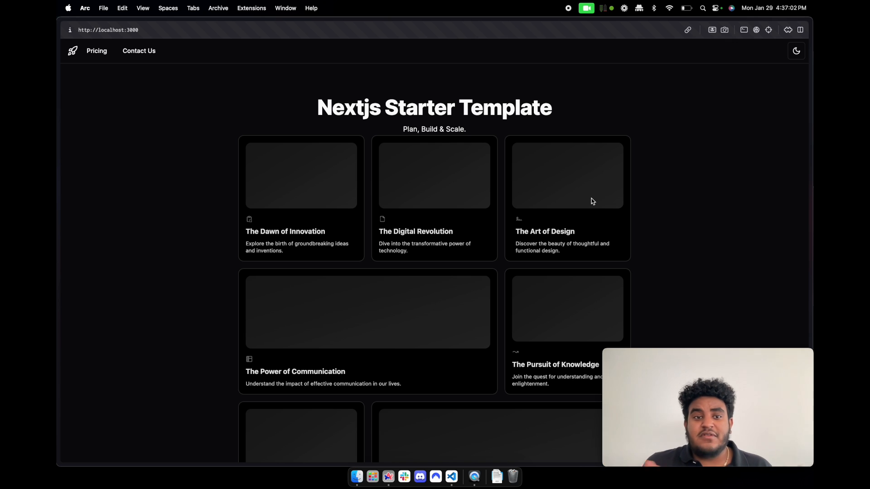